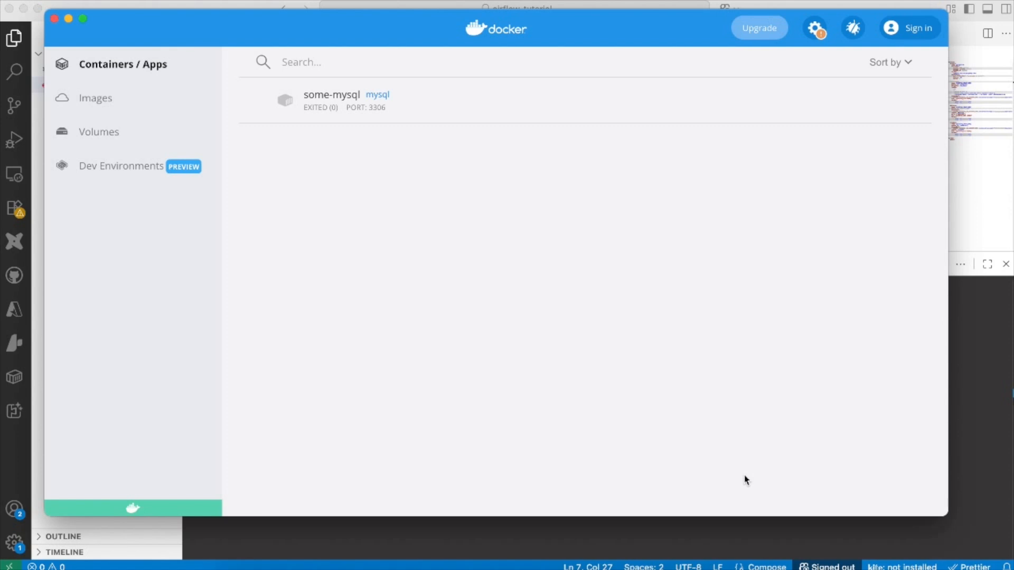
{"action": "mouse_move", "coordinate": [800, 474]}
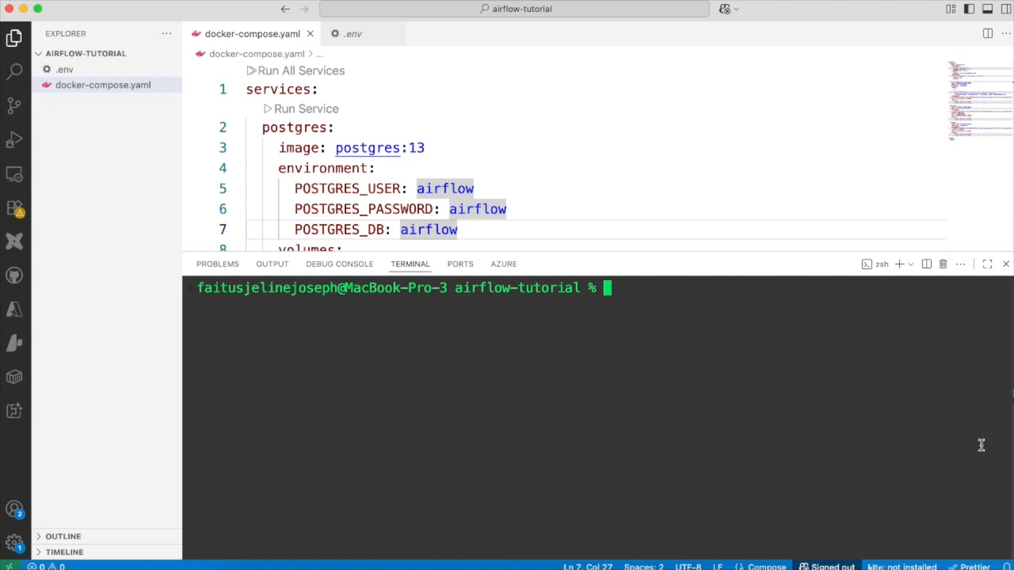
Run docker --version and docker-compose --version, confirming Docker 20.10.10 and docker-compose 1.29.2
{"action": "type", "text": "docker --version"}
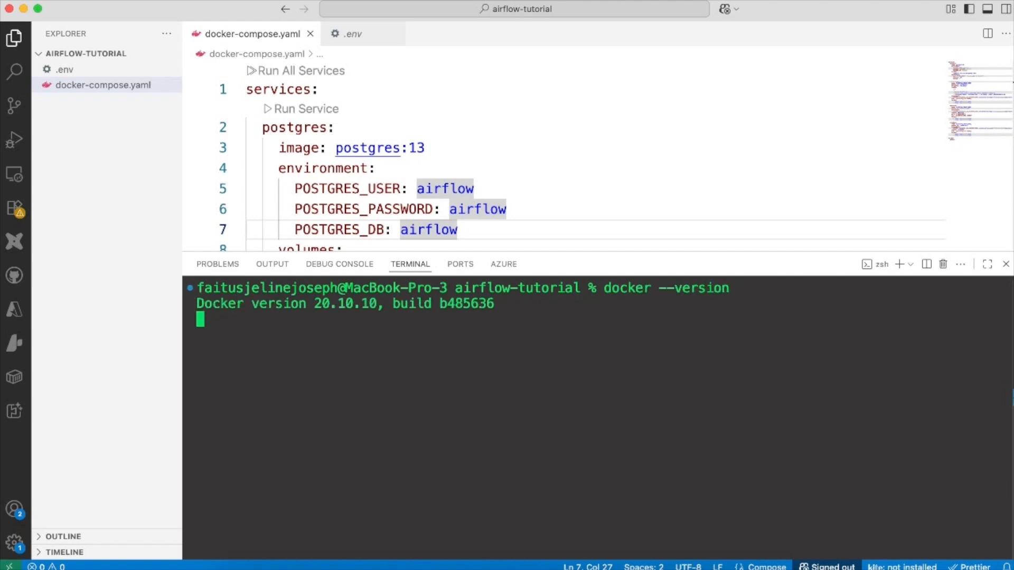
{"action": "key", "text": "Return"}
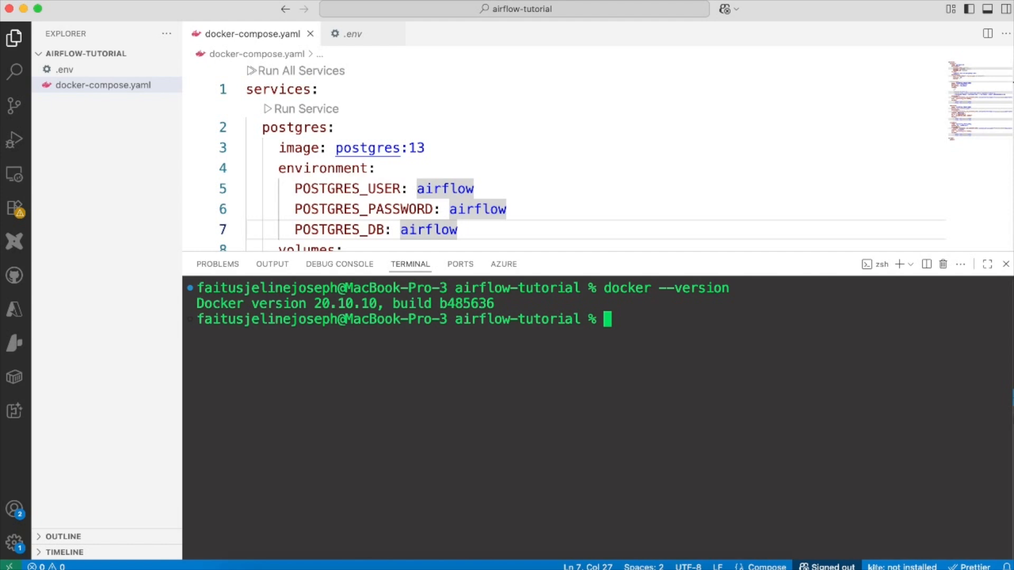
{"action": "type", "text": "docker-compose --version"}
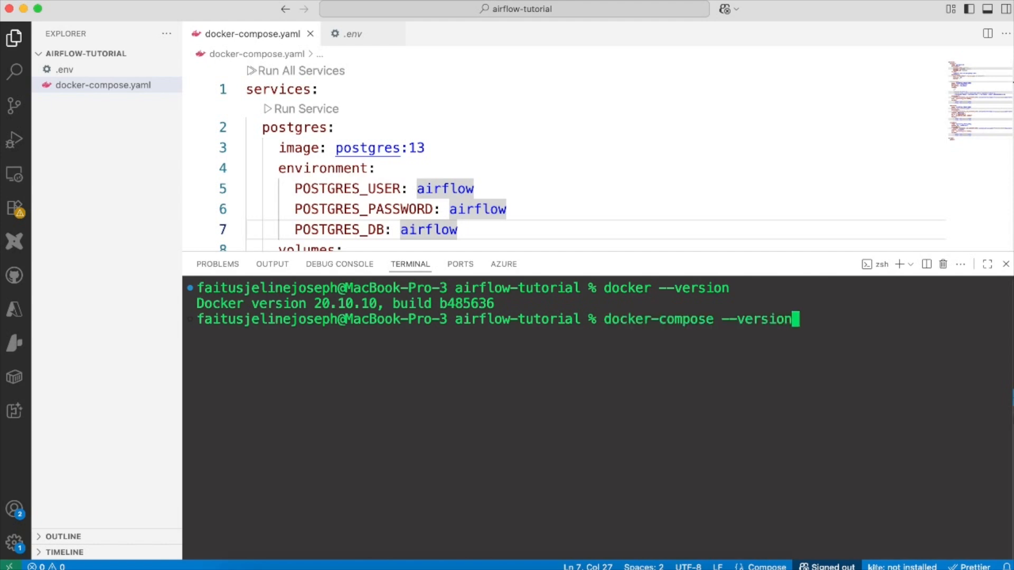
{"action": "key", "text": "Return"}
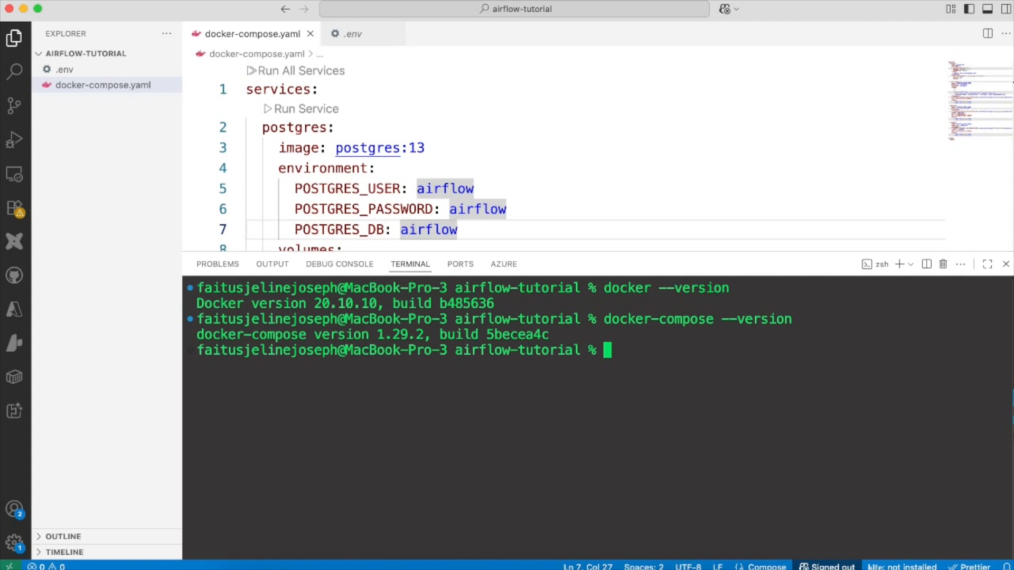
{"action": "mouse_move", "coordinate": [809, 555]}
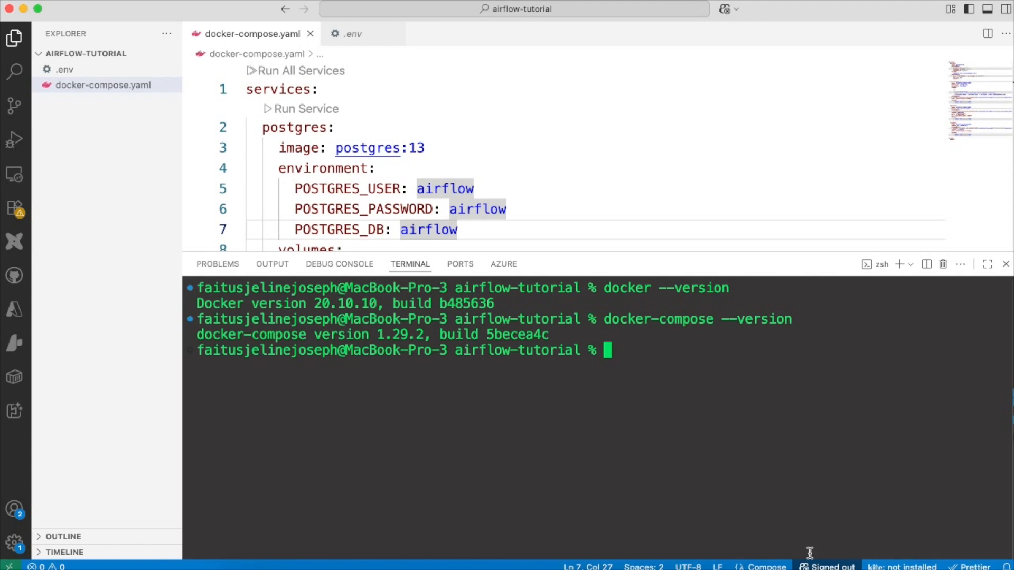
{"action": "left_click", "coordinate": [240, 554]}
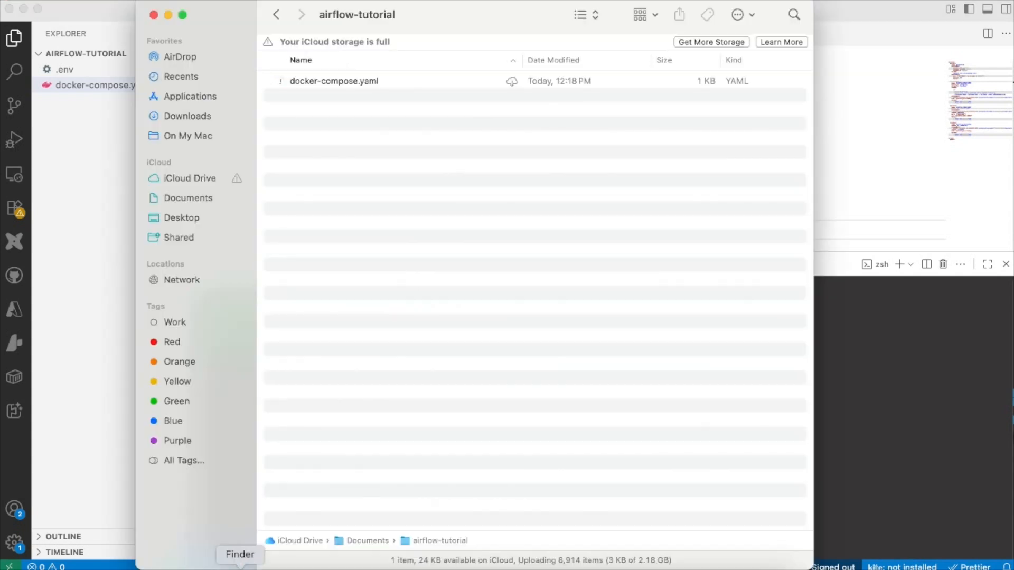
{"action": "mouse_move", "coordinate": [407, 543]}
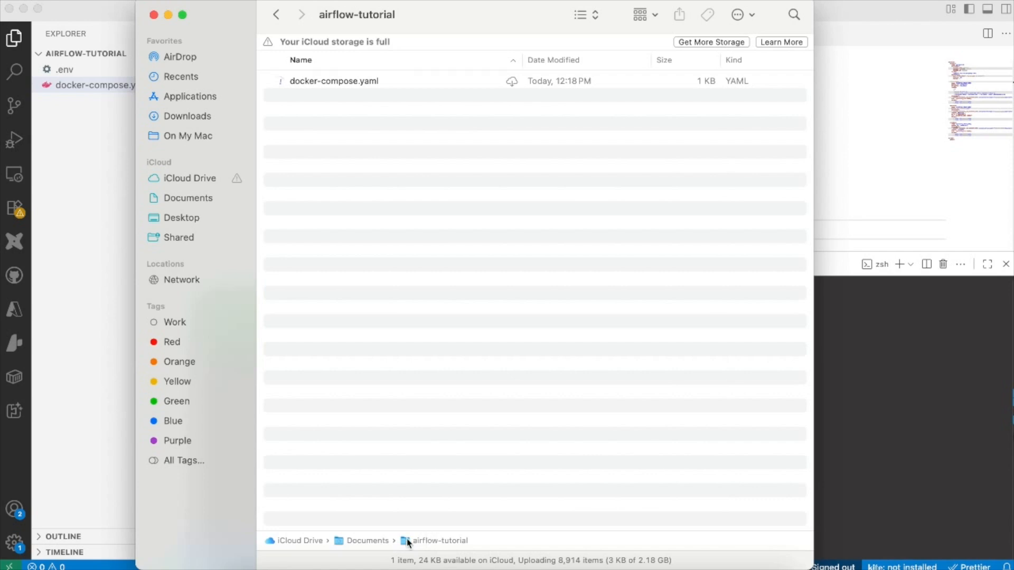
{"action": "mouse_move", "coordinate": [391, 546]}
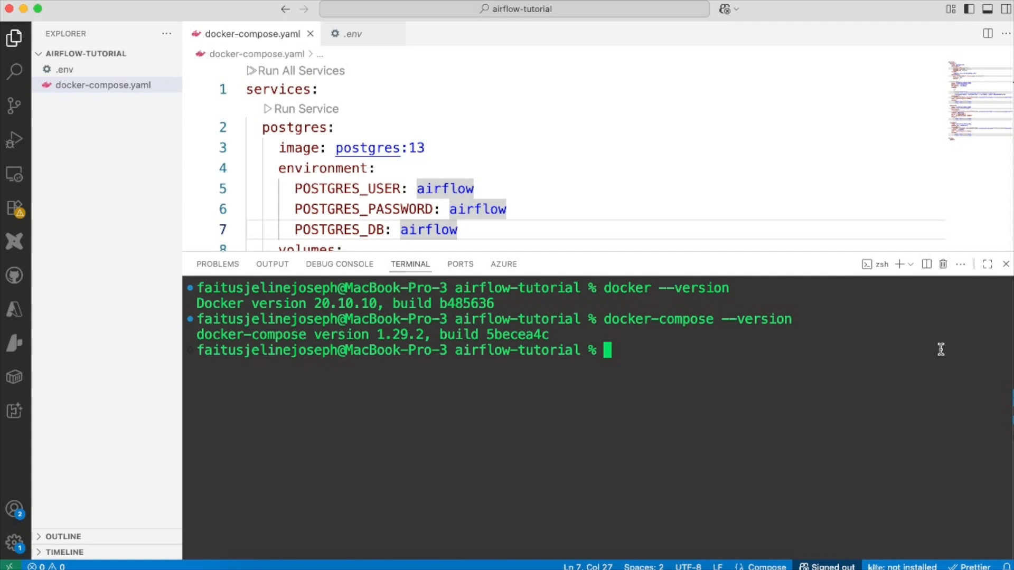
Run pwd to confirm the terminal sits in Documents/airflow-tutorial
{"action": "type", "text": "pwd"}
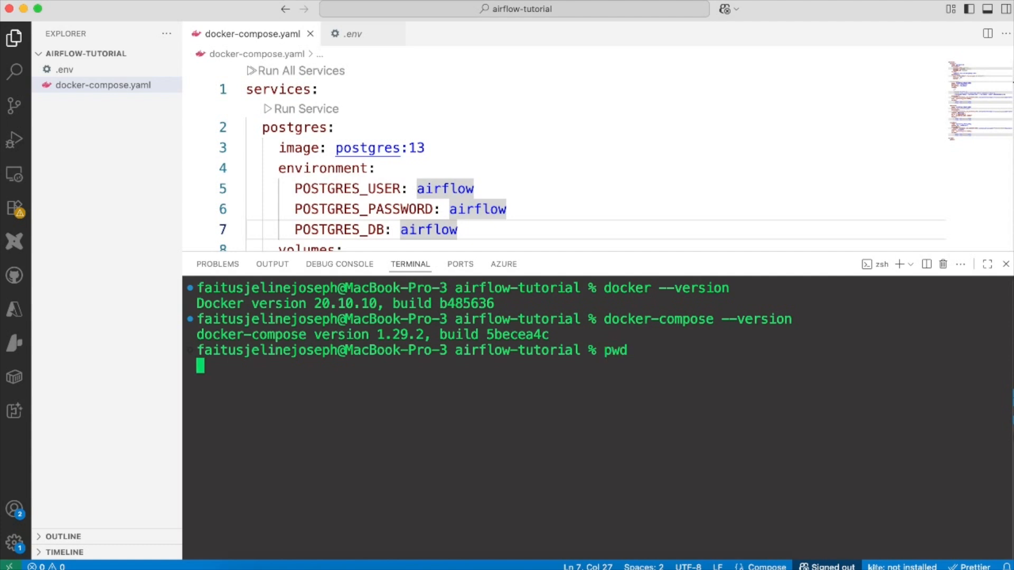
{"action": "key", "text": "Return"}
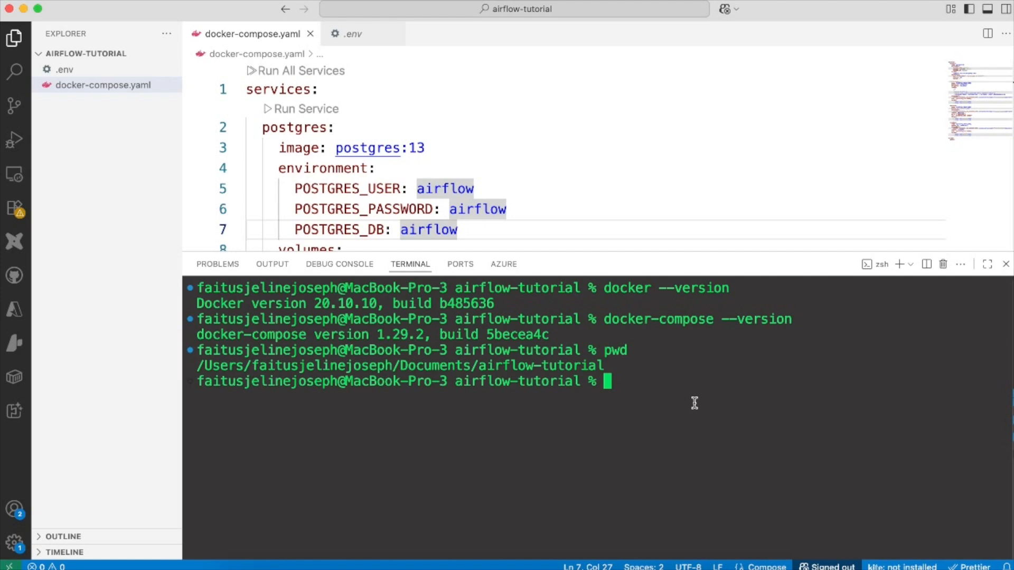
{"action": "mouse_move", "coordinate": [588, 377]}
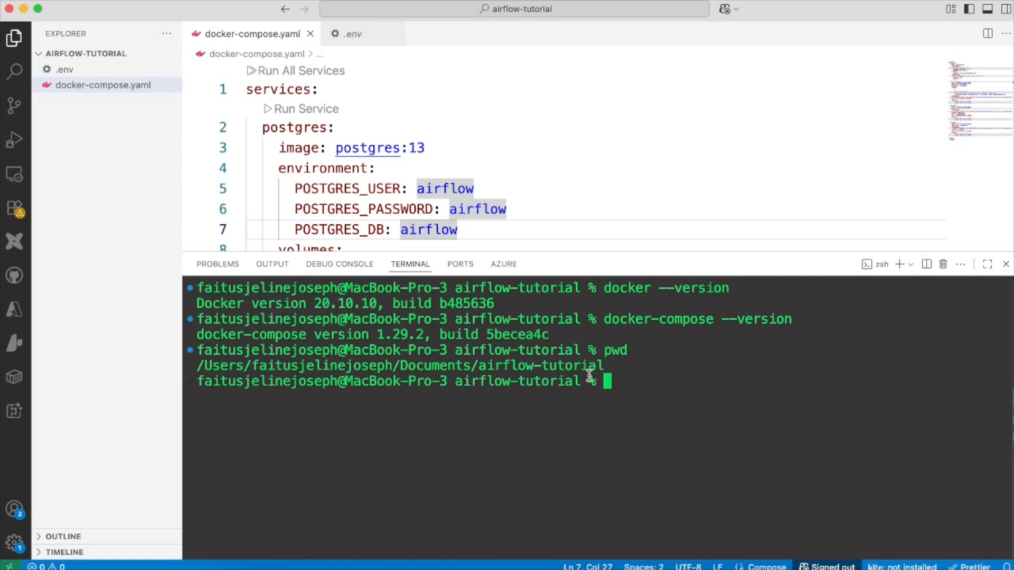
{"action": "mouse_move", "coordinate": [685, 385]}
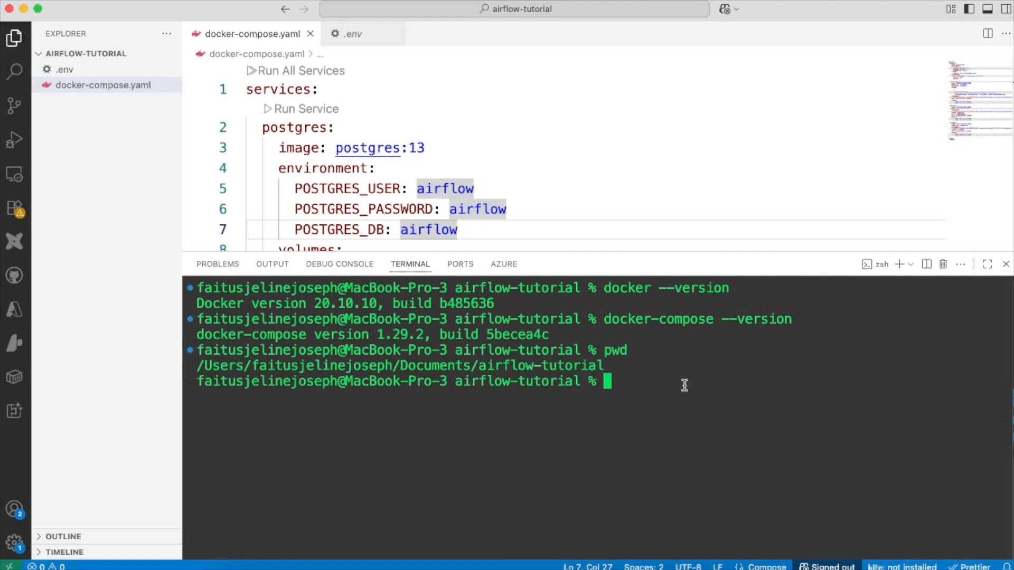
{"action": "mouse_move", "coordinate": [239, 563]}
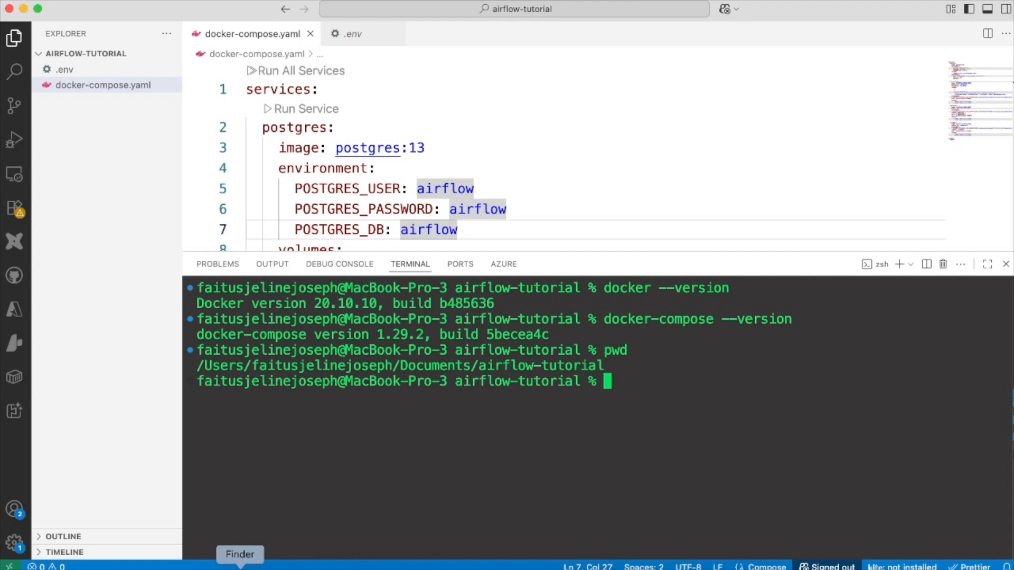
{"action": "left_click", "coordinate": [240, 555]}
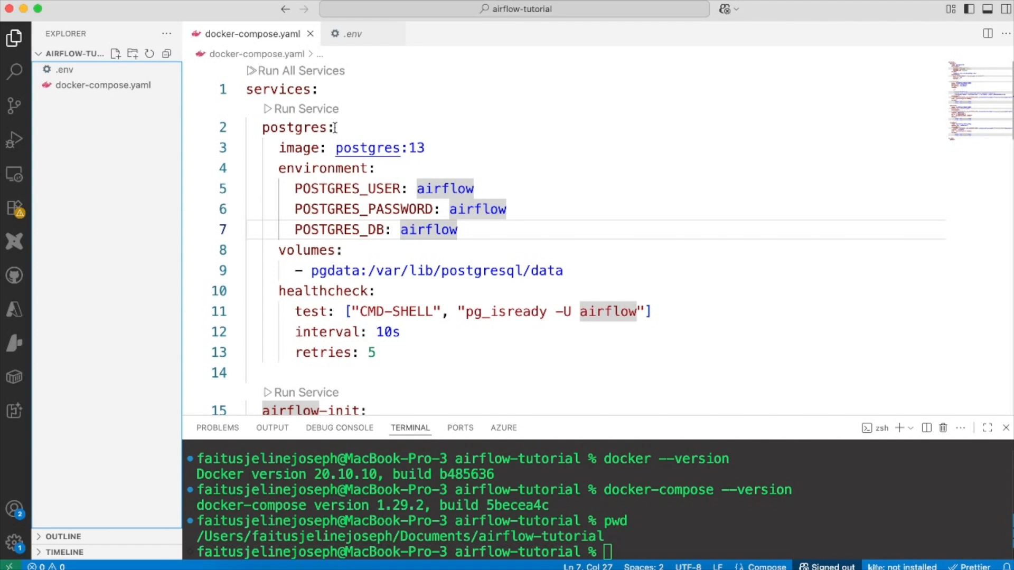
{"action": "double_click", "coordinate": [297, 128]}
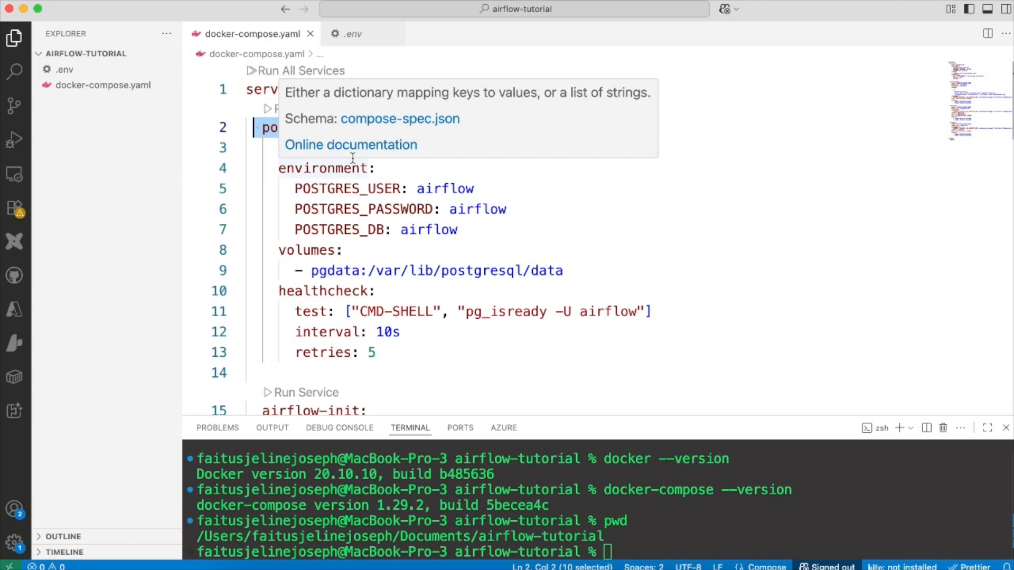
{"action": "scroll", "scroll_direction": "down", "scroll_amount": 3}
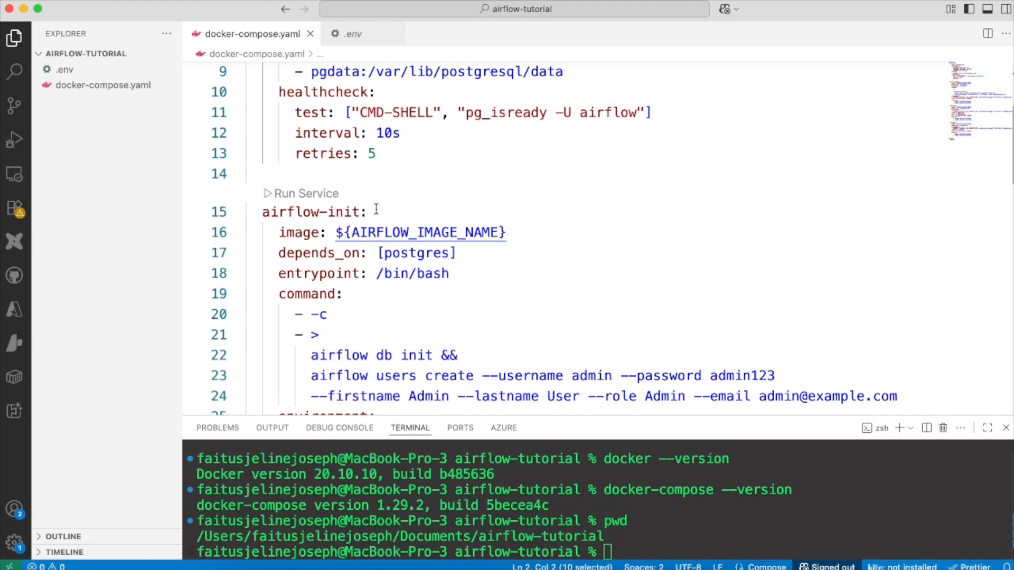
{"action": "double_click", "coordinate": [312, 212]}
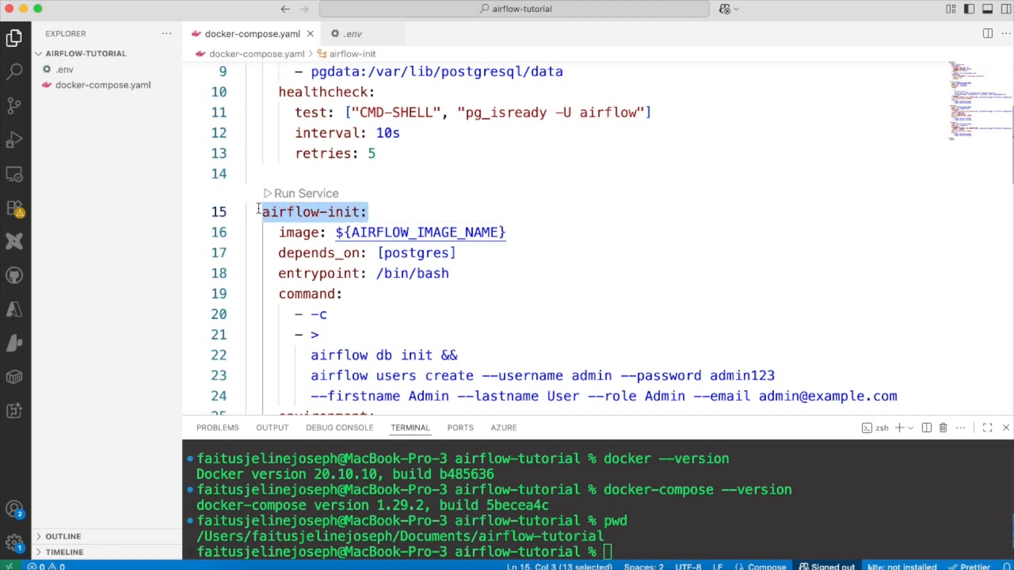
{"action": "scroll", "scroll_direction": "down", "scroll_amount": 3}
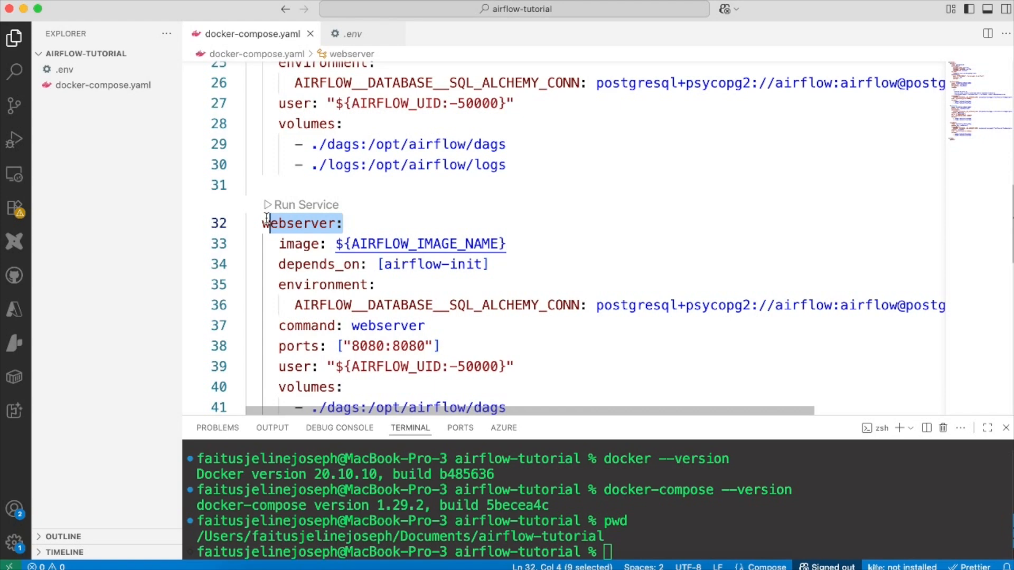
{"action": "scroll", "scroll_direction": "down", "scroll_amount": 3}
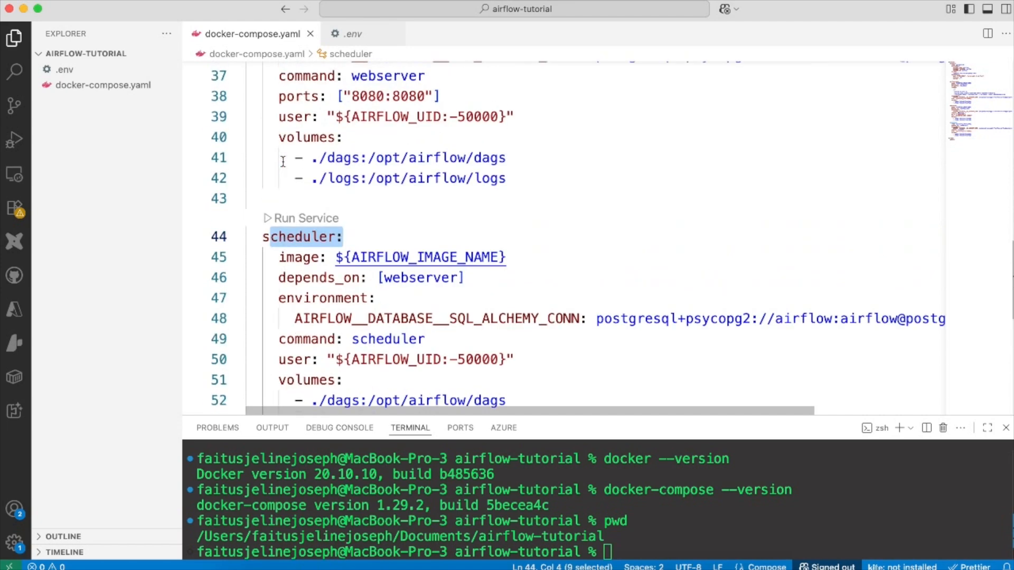
{"action": "scroll", "scroll_direction": "up", "scroll_amount": 3}
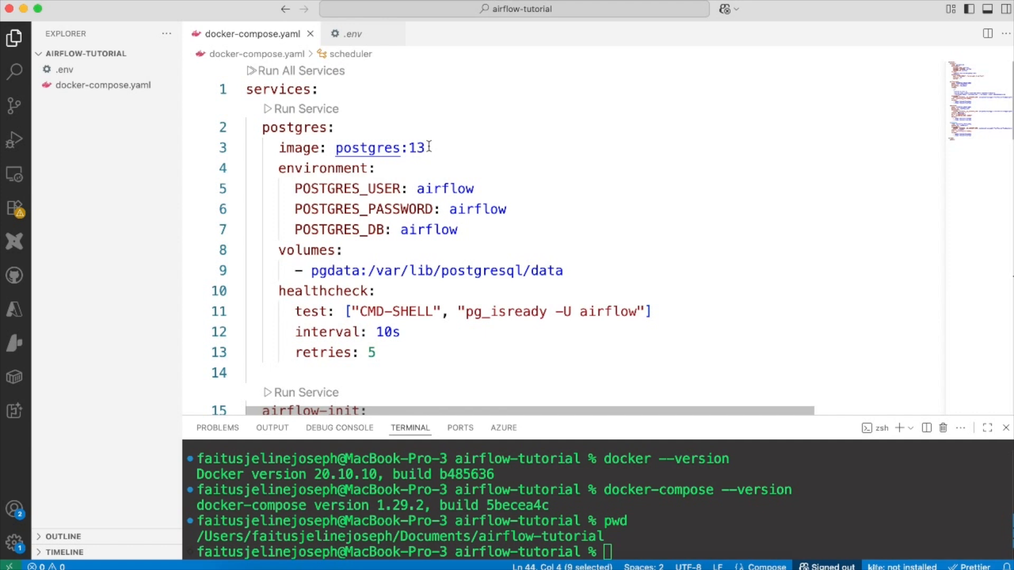
{"action": "mouse_move", "coordinate": [299, 148]}
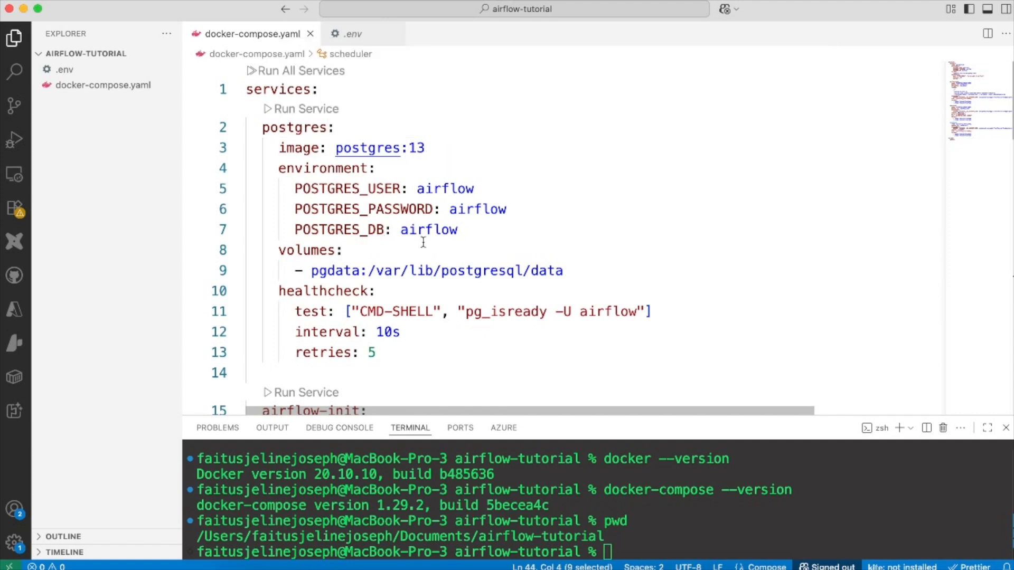
{"action": "mouse_move", "coordinate": [456, 229]}
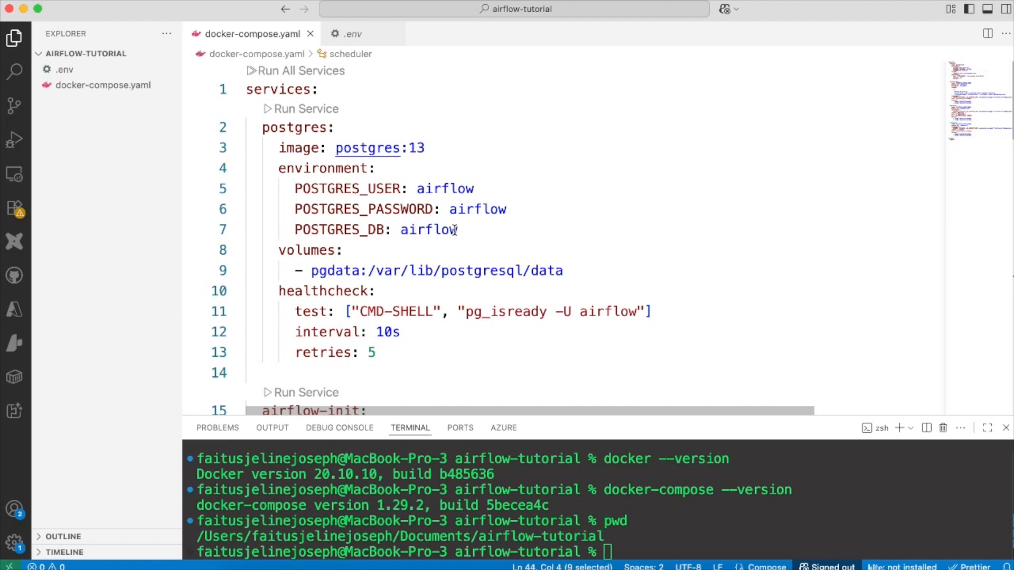
{"action": "mouse_move", "coordinate": [438, 212]}
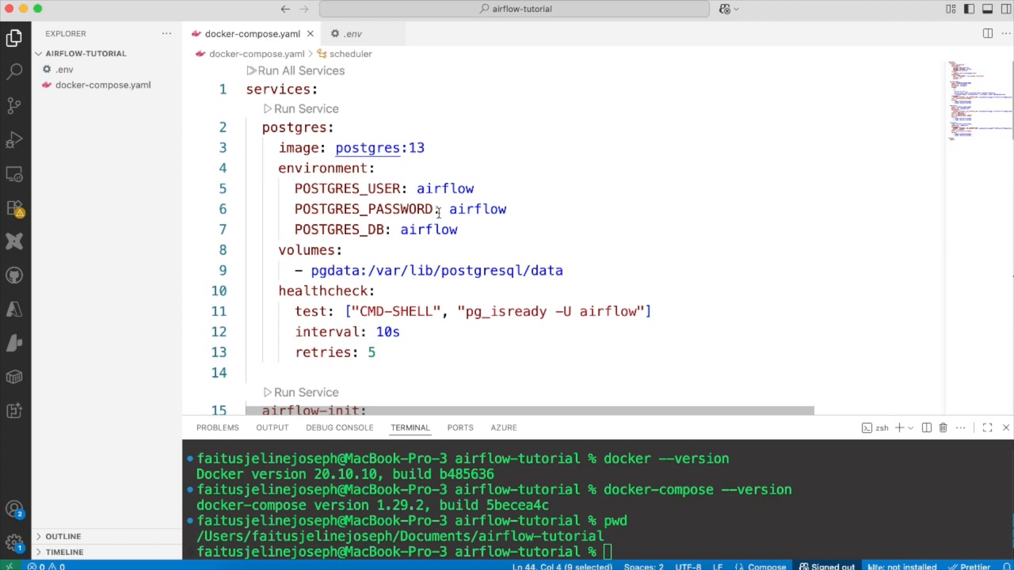
{"action": "scroll", "scroll_direction": "down", "scroll_amount": 3}
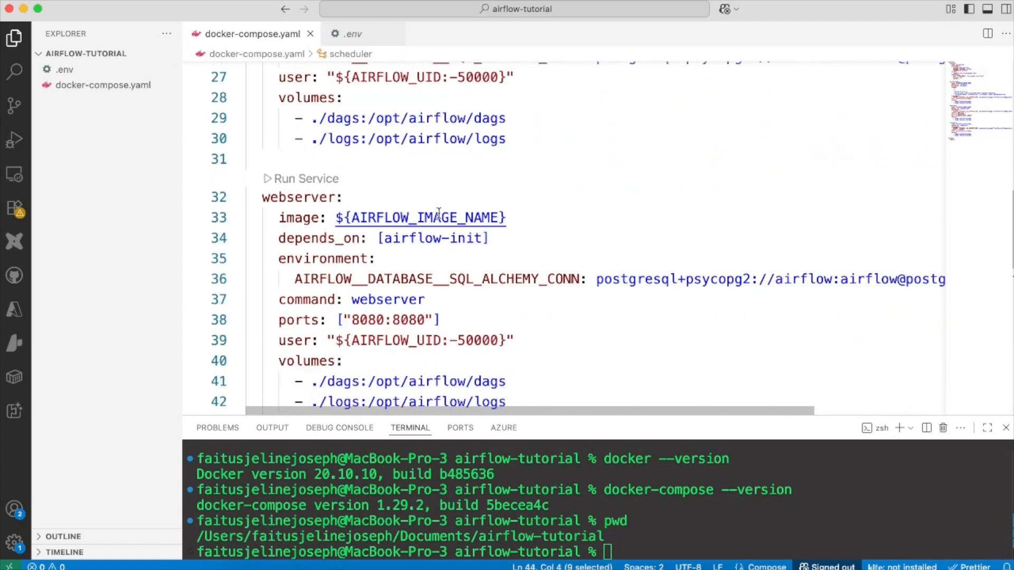
{"action": "scroll", "scroll_direction": "down", "scroll_amount": 3}
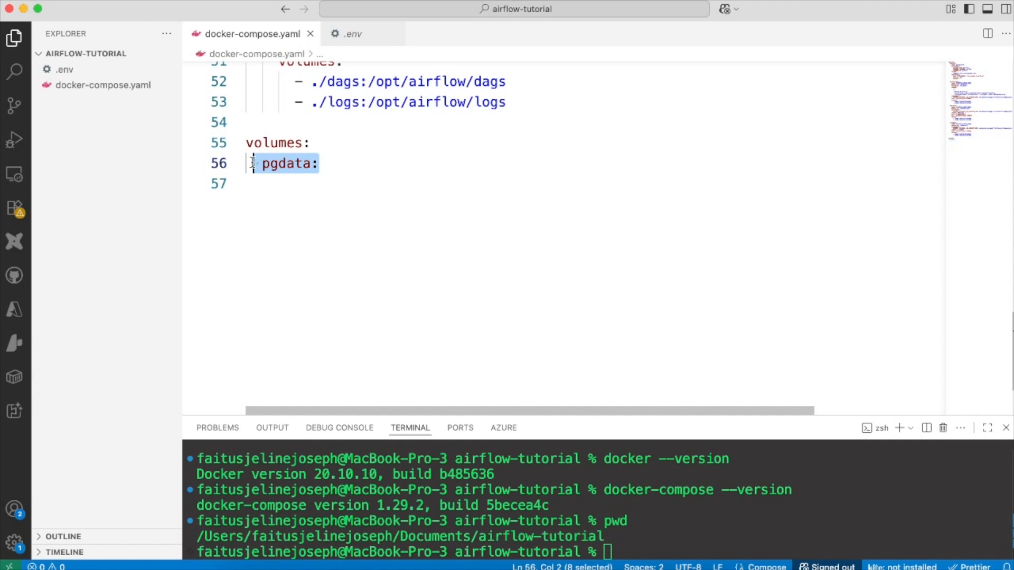
{"action": "scroll", "scroll_direction": "up", "scroll_amount": 3}
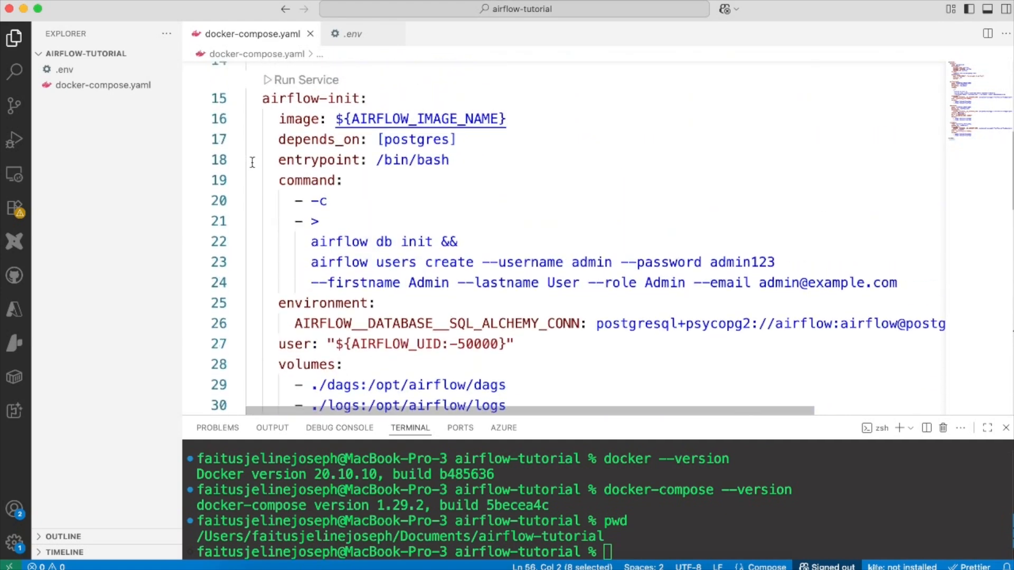
{"action": "scroll", "scroll_direction": "up", "scroll_amount": 3}
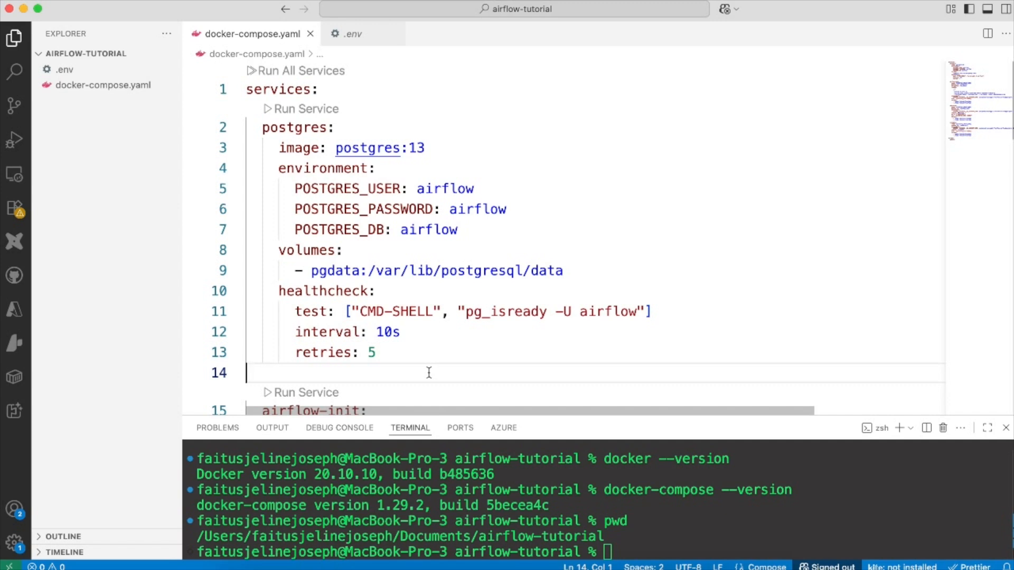
{"action": "scroll", "scroll_direction": "down", "scroll_amount": 3}
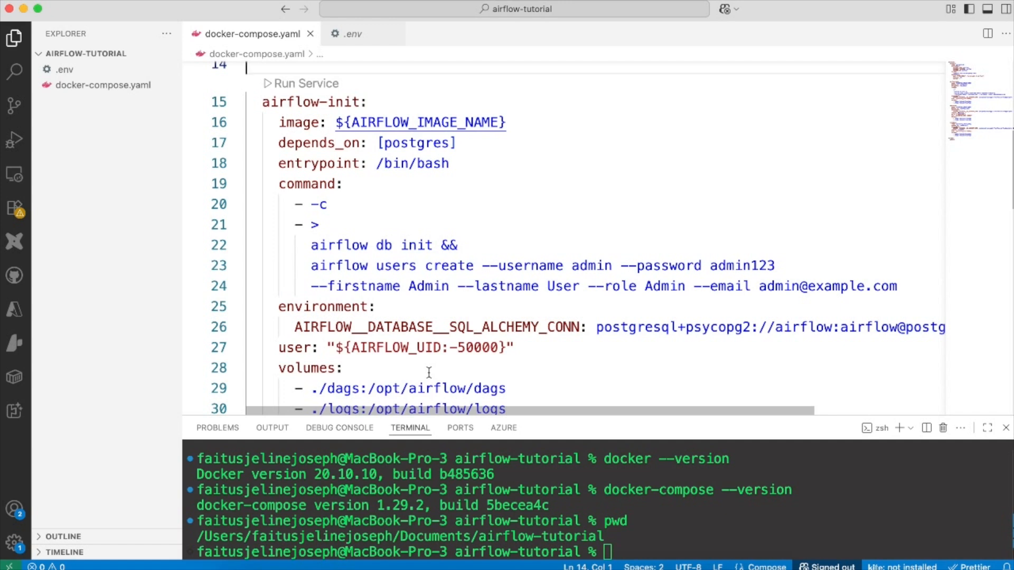
{"action": "mouse_move", "coordinate": [466, 297]}
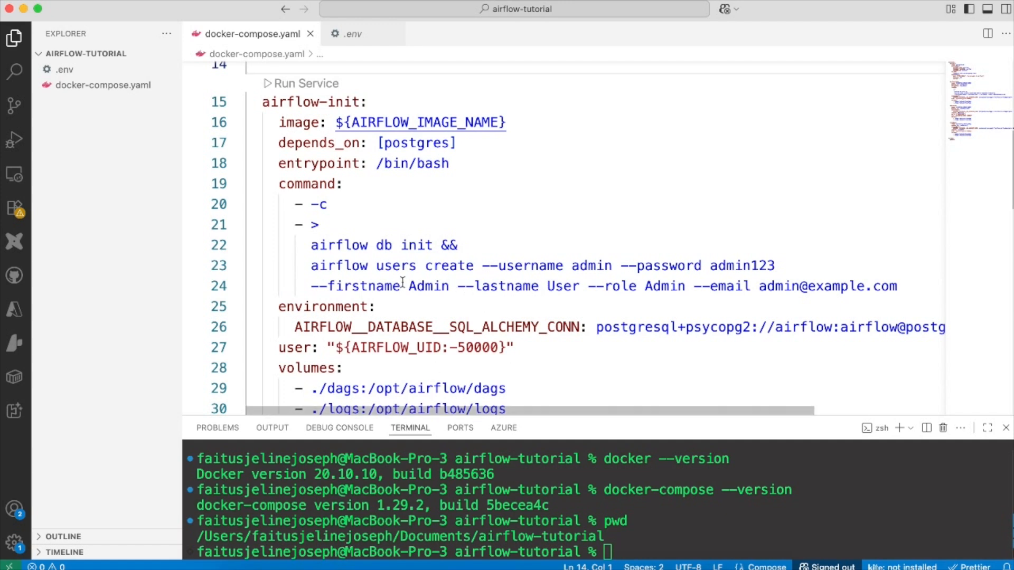
{"action": "mouse_move", "coordinate": [767, 265]}
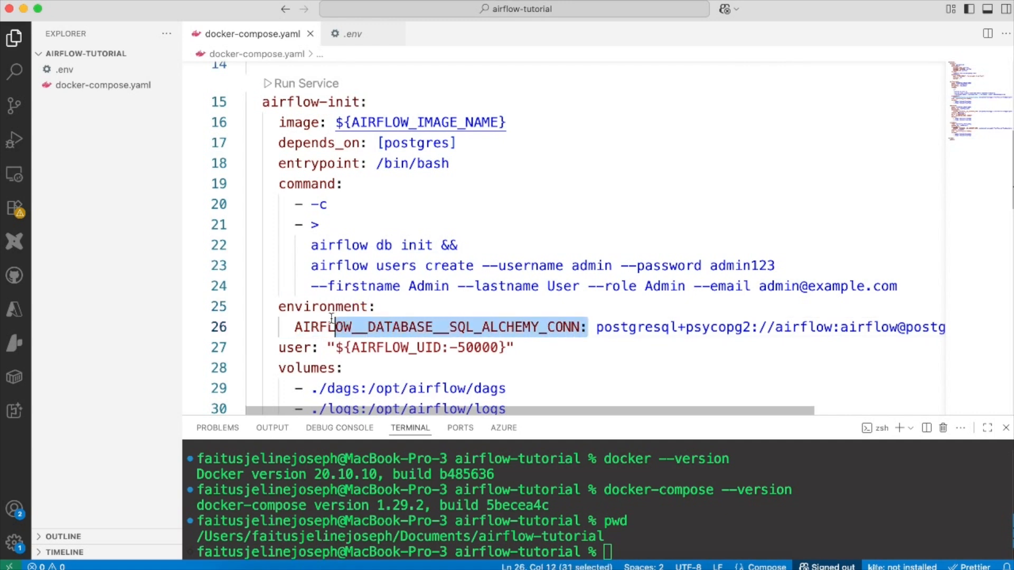
{"action": "scroll", "scroll_direction": "down", "scroll_amount": 3}
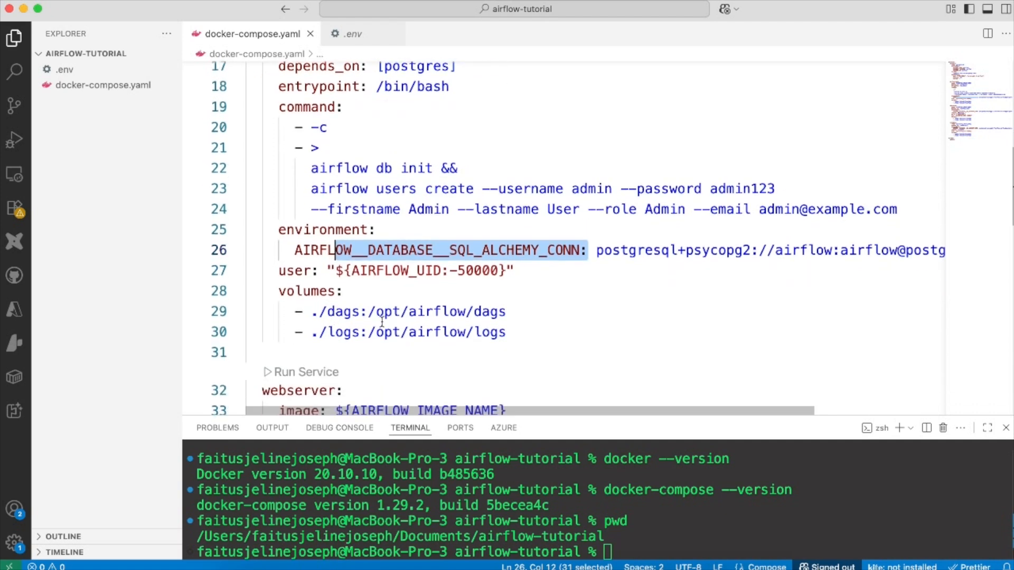
{"action": "mouse_move", "coordinate": [381, 317]}
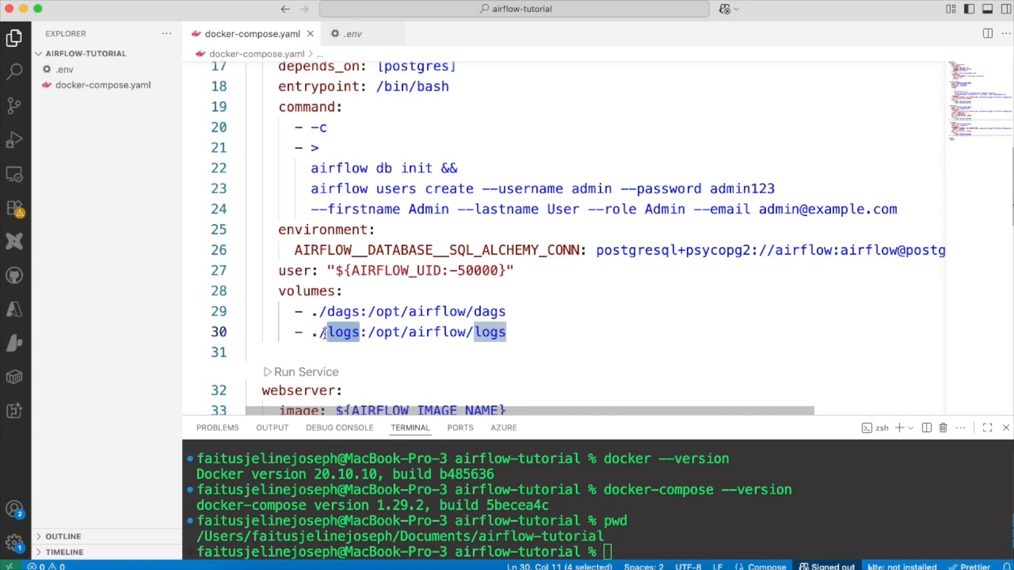
{"action": "scroll", "scroll_direction": "down", "scroll_amount": 3}
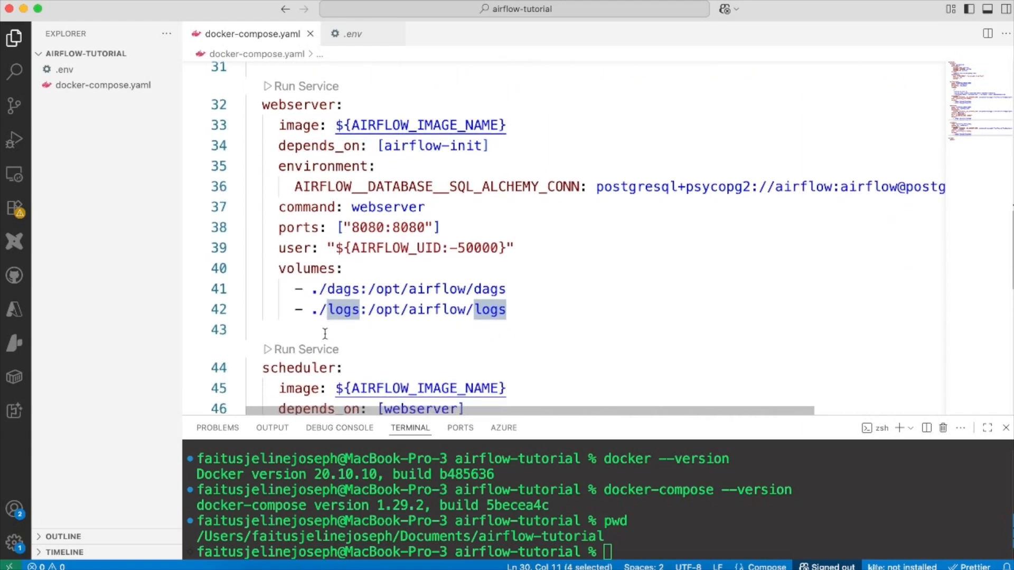
{"action": "mouse_move", "coordinate": [358, 227]}
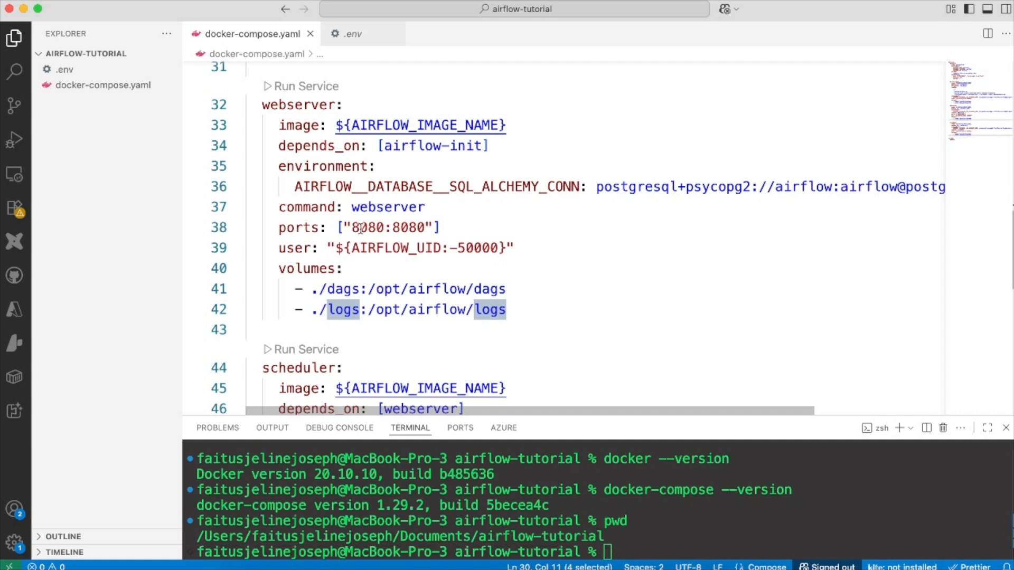
{"action": "mouse_move", "coordinate": [439, 232]}
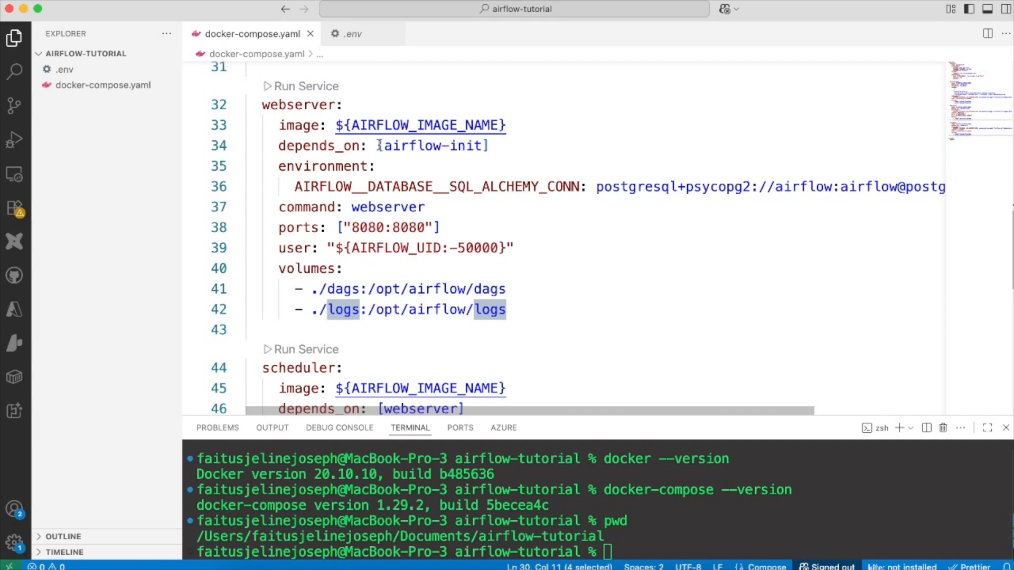
{"action": "mouse_move", "coordinate": [433, 146]}
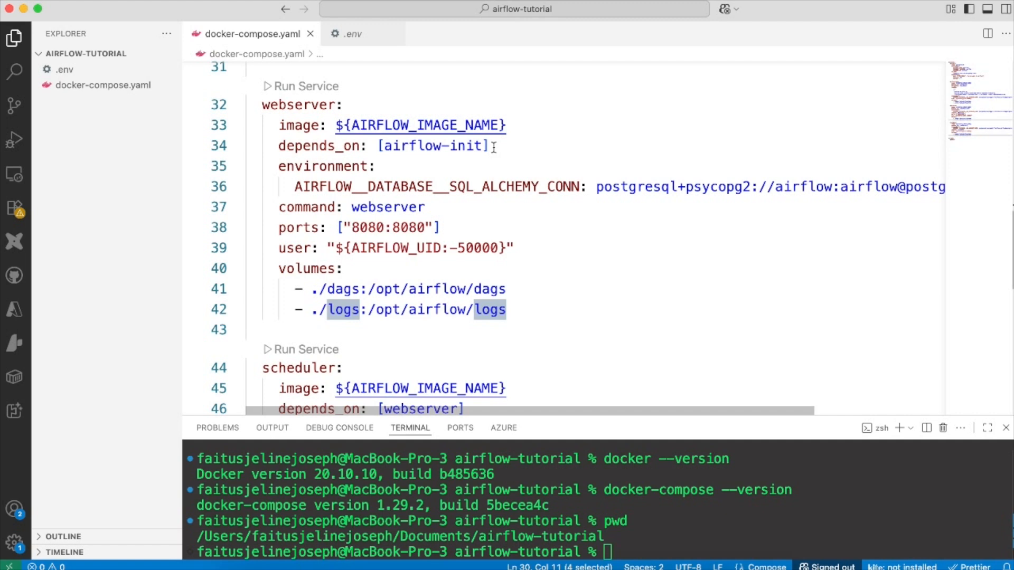
{"action": "scroll", "scroll_direction": "down", "scroll_amount": 3}
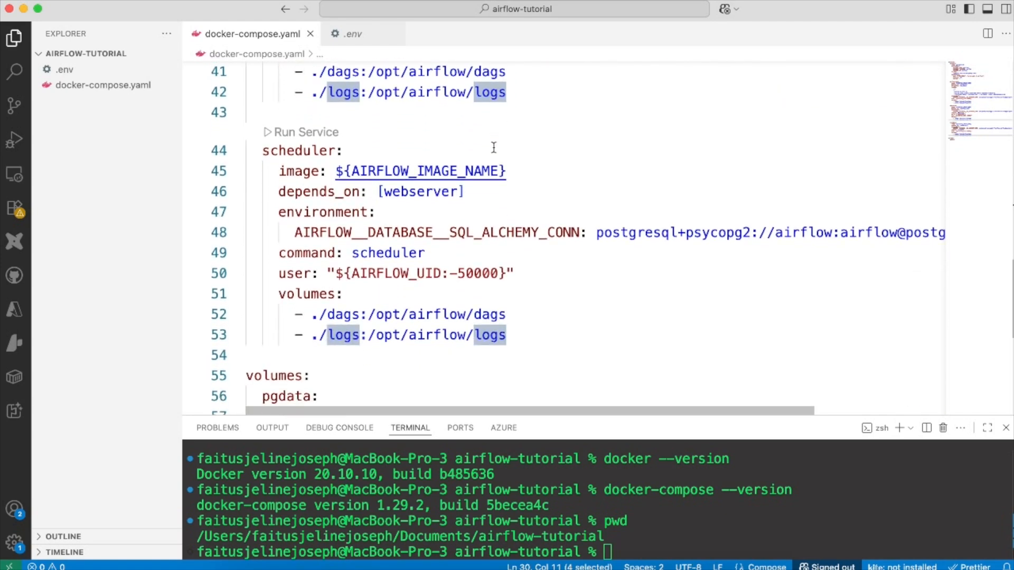
{"action": "scroll", "scroll_direction": "up", "scroll_amount": 3}
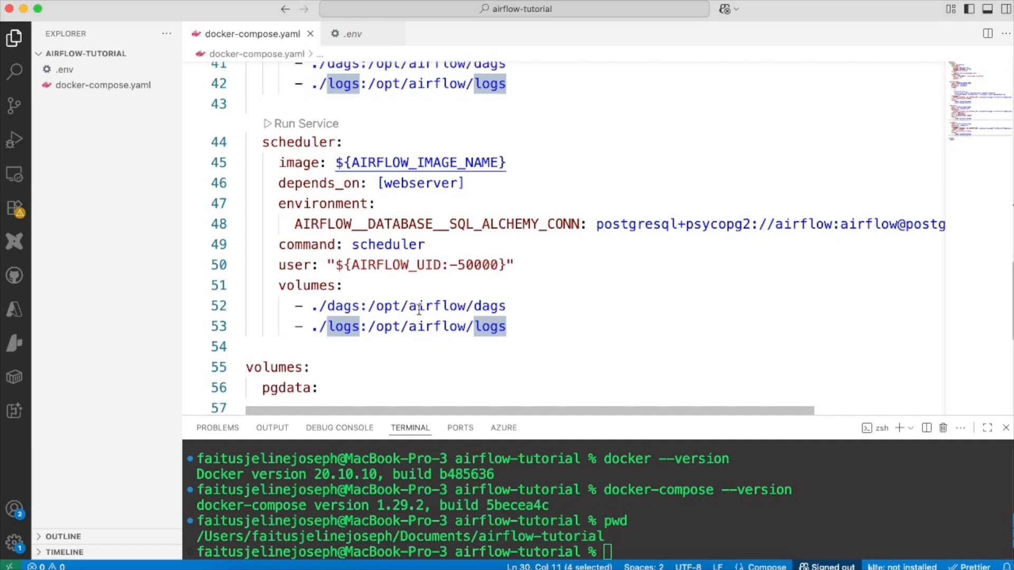
{"action": "scroll", "scroll_direction": "down", "scroll_amount": 3}
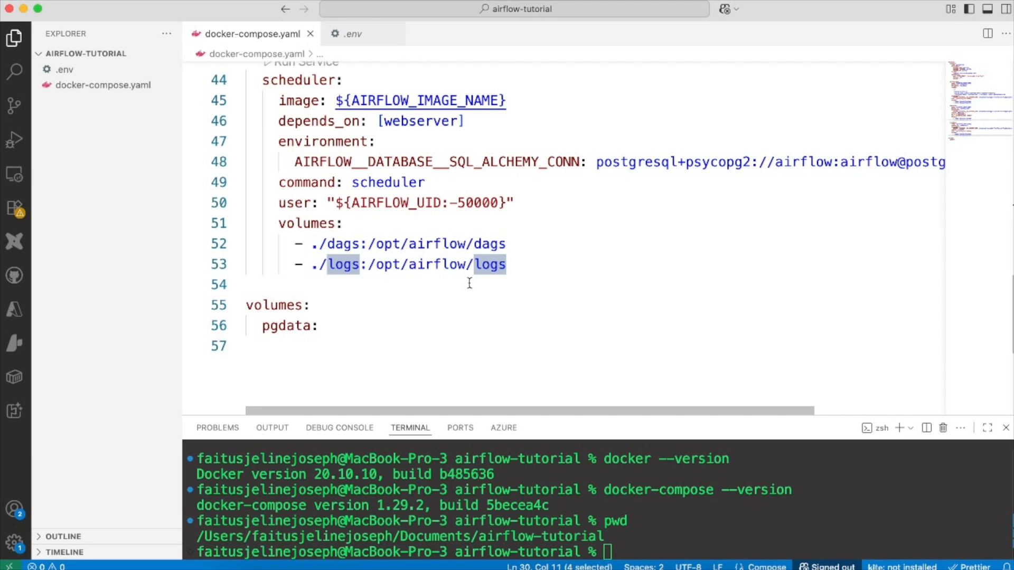
{"action": "mouse_move", "coordinate": [308, 334]}
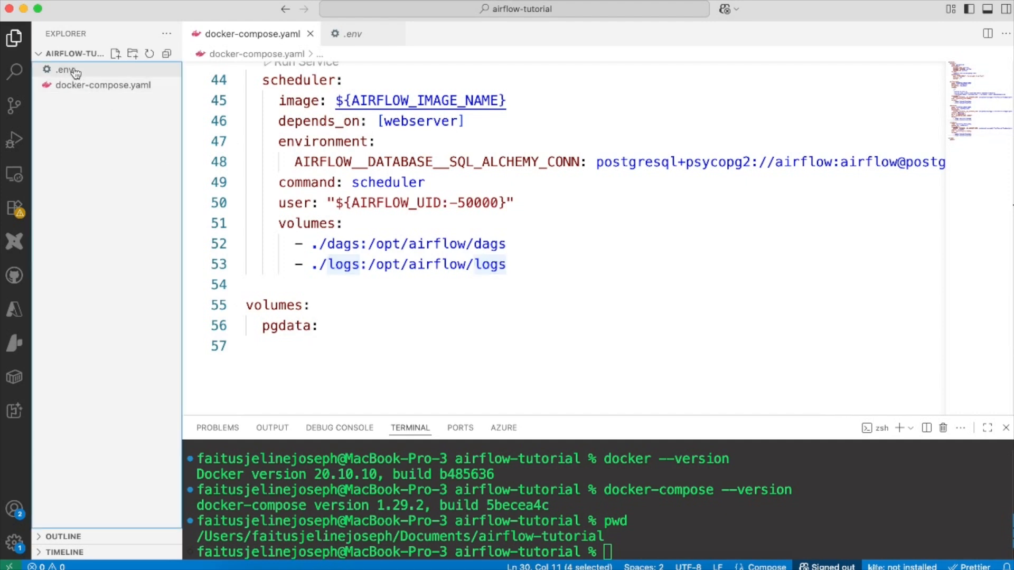
{"action": "left_click", "coordinate": [65, 69]}
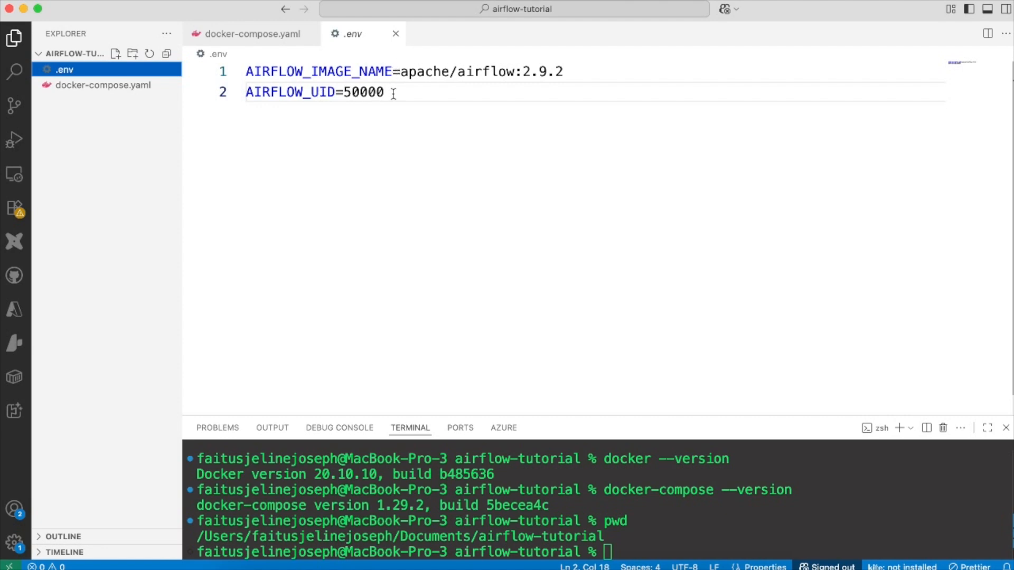
{"action": "mouse_move", "coordinate": [337, 91]}
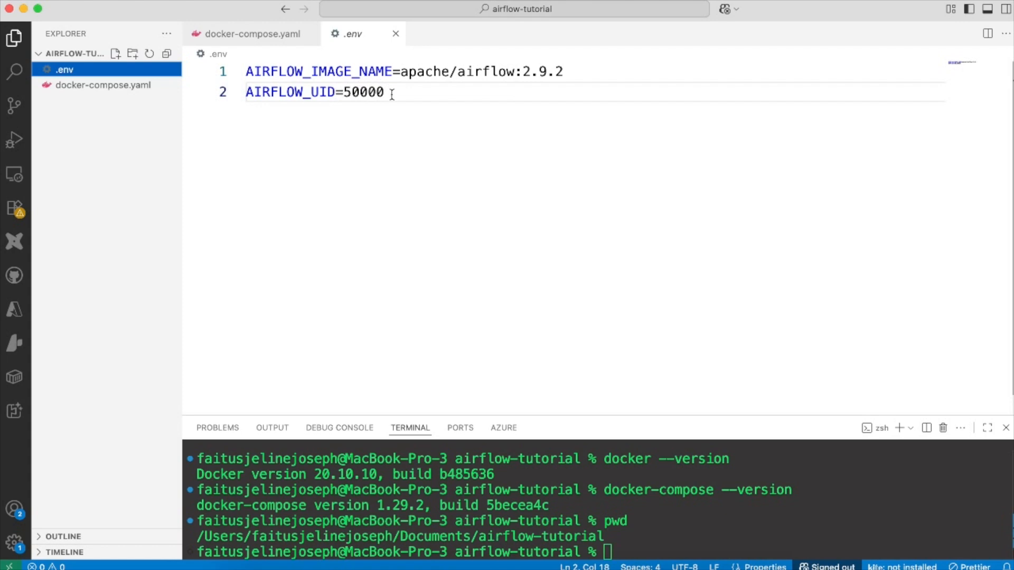
{"action": "mouse_move", "coordinate": [356, 71]}
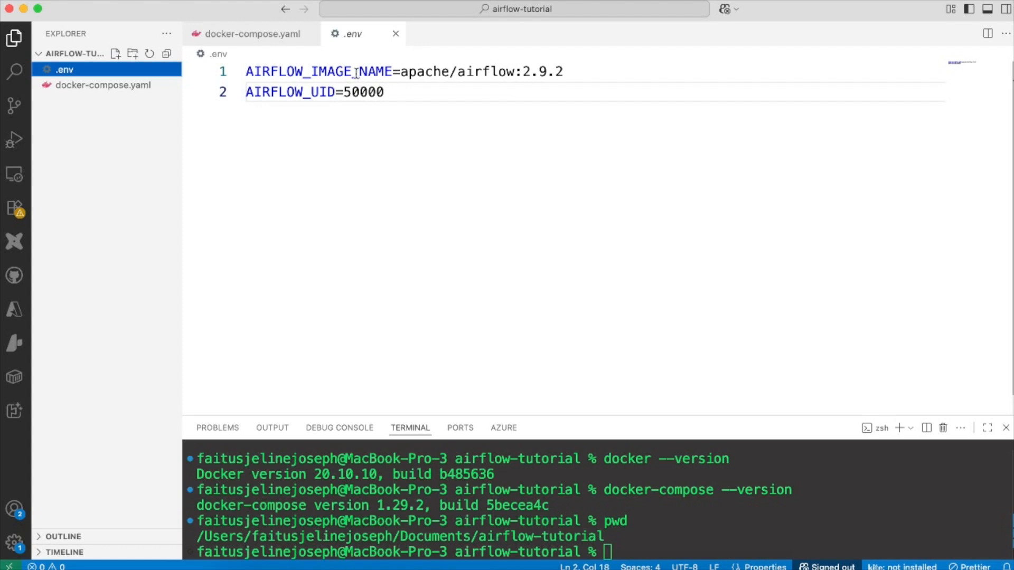
{"action": "mouse_move", "coordinate": [104, 85]}
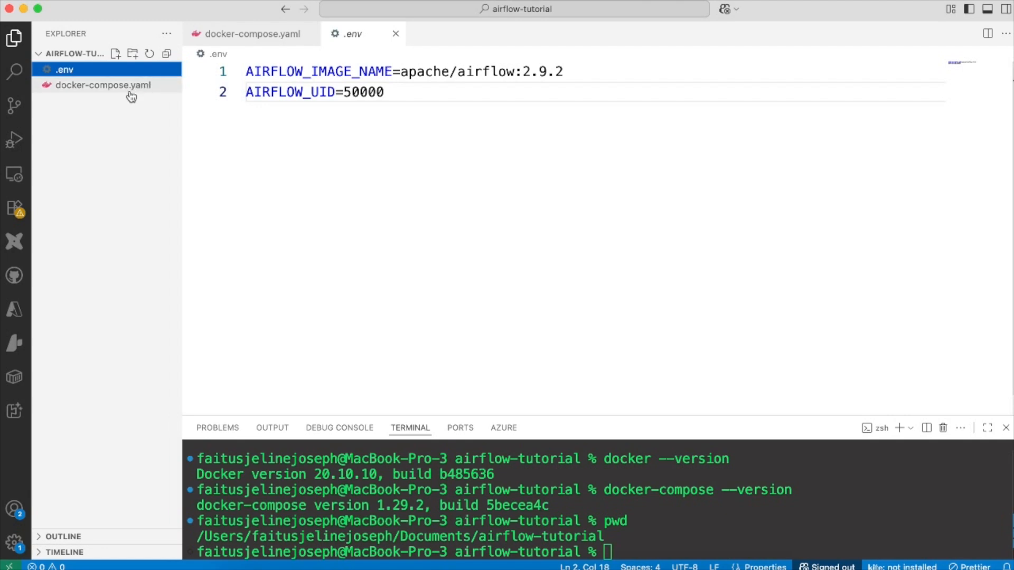
{"action": "left_click", "coordinate": [102, 85]}
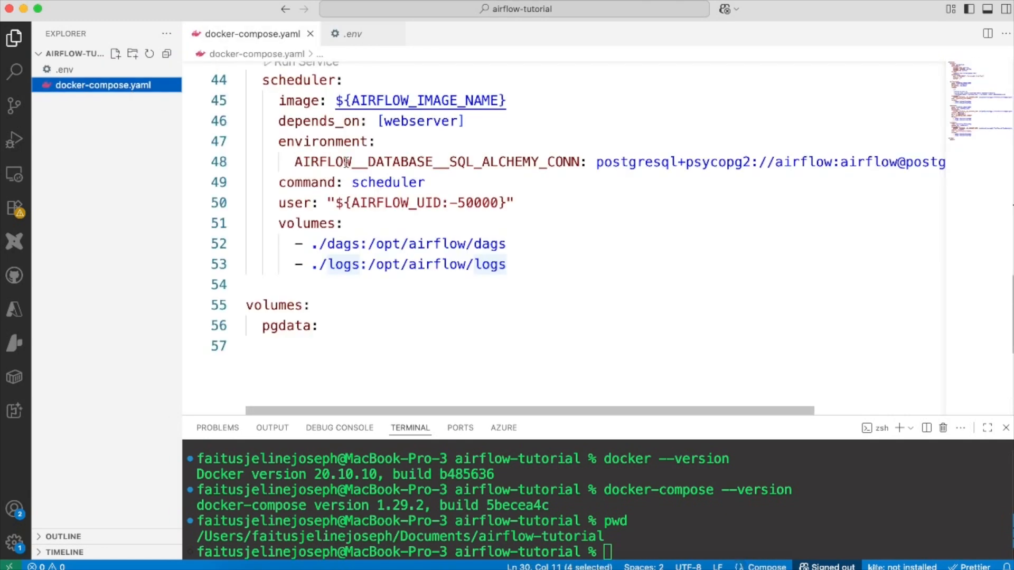
{"action": "scroll", "scroll_direction": "up", "scroll_amount": 3}
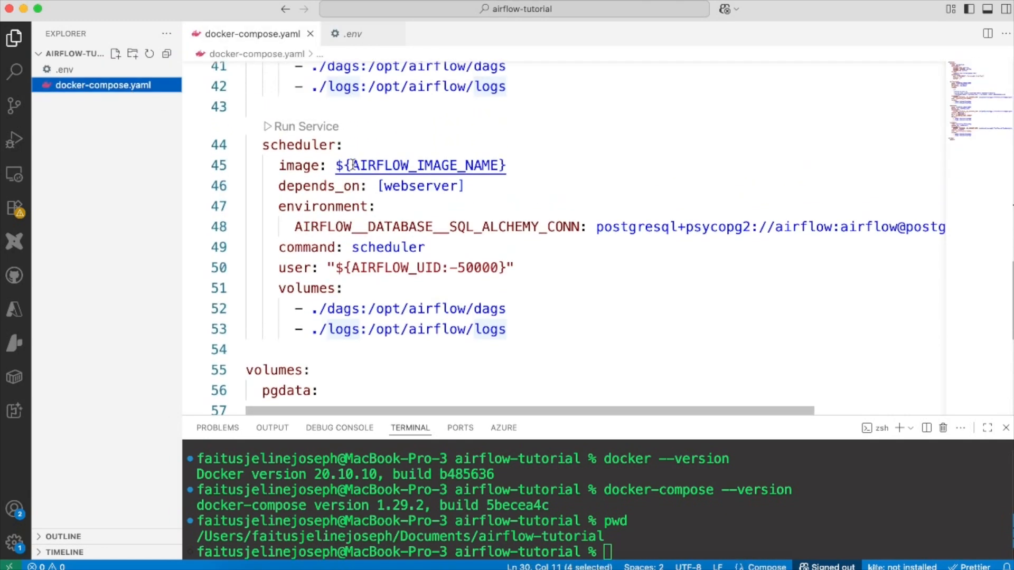
{"action": "double_click", "coordinate": [419, 165]}
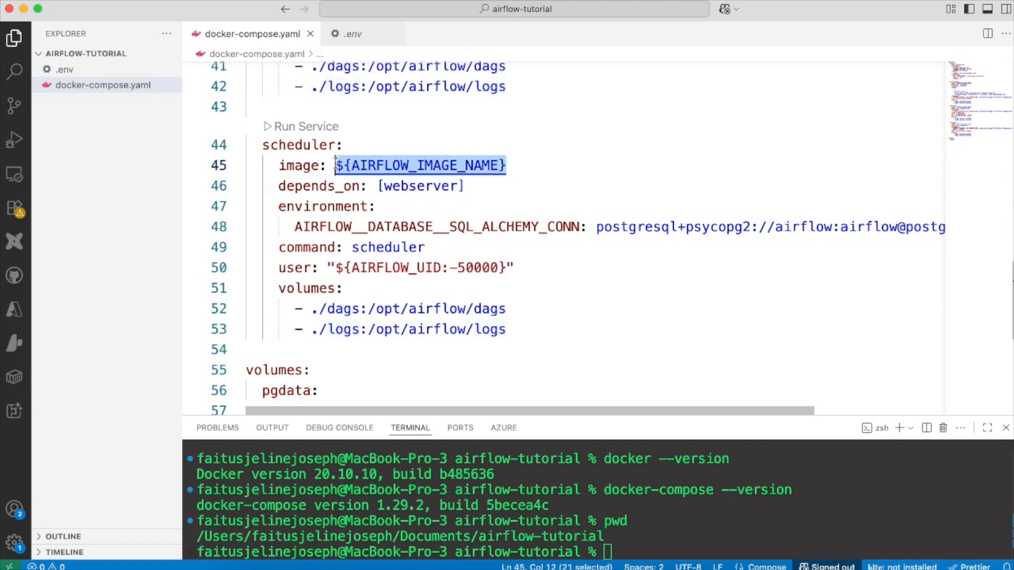
{"action": "mouse_move", "coordinate": [411, 164]}
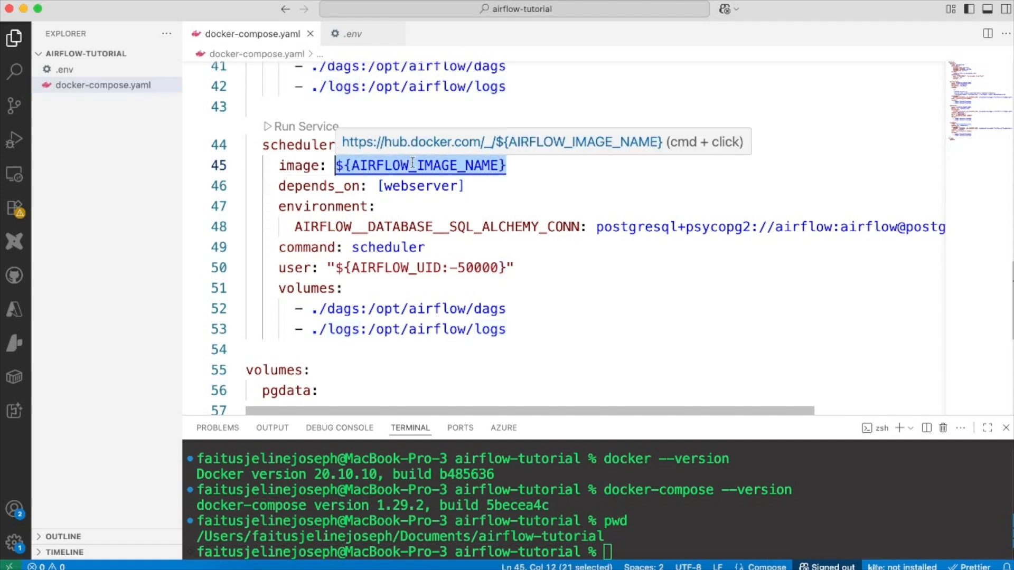
{"action": "mouse_move", "coordinate": [159, 371]}
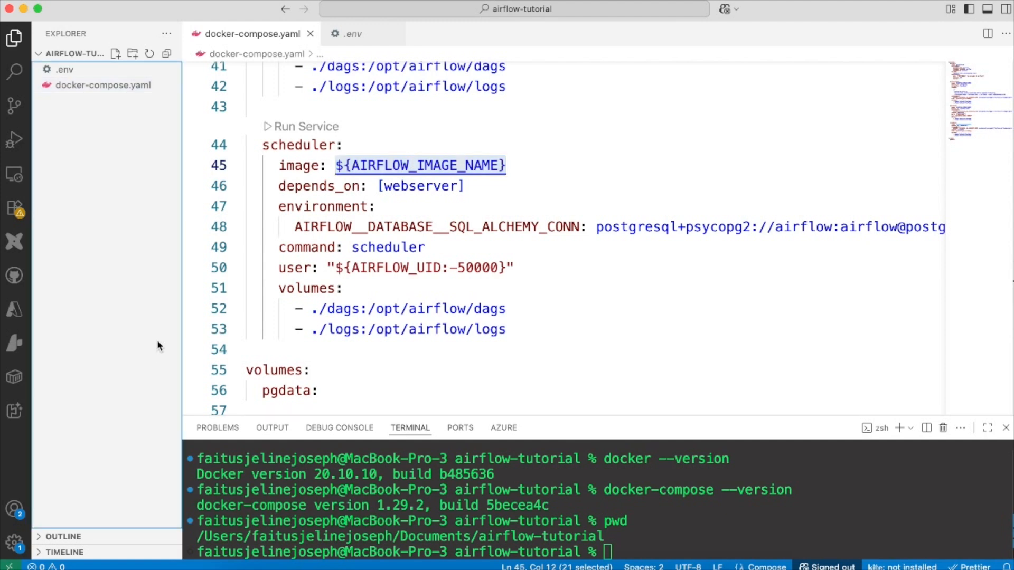
{"action": "mouse_move", "coordinate": [113, 113]}
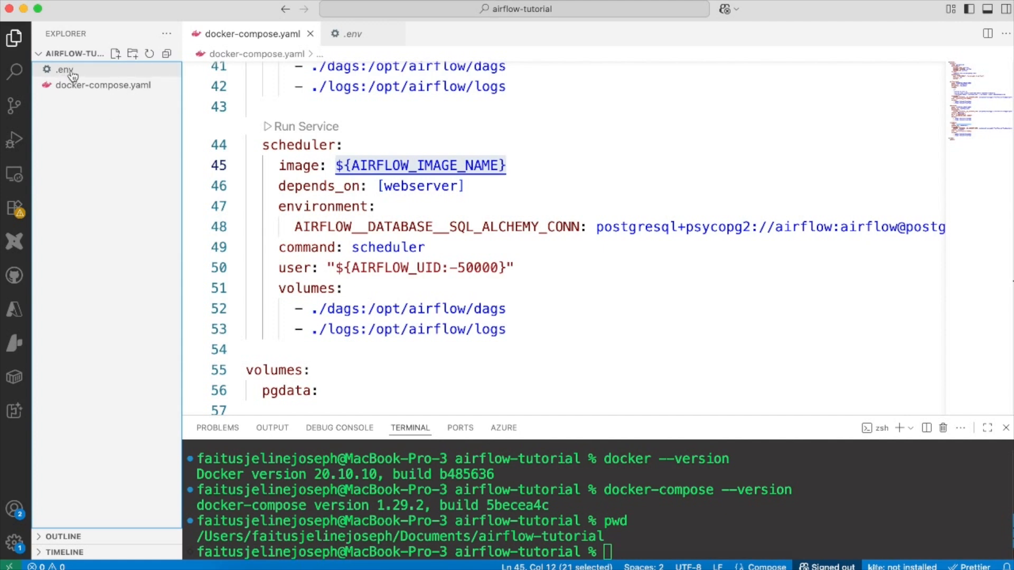
{"action": "mouse_move", "coordinate": [86, 88]}
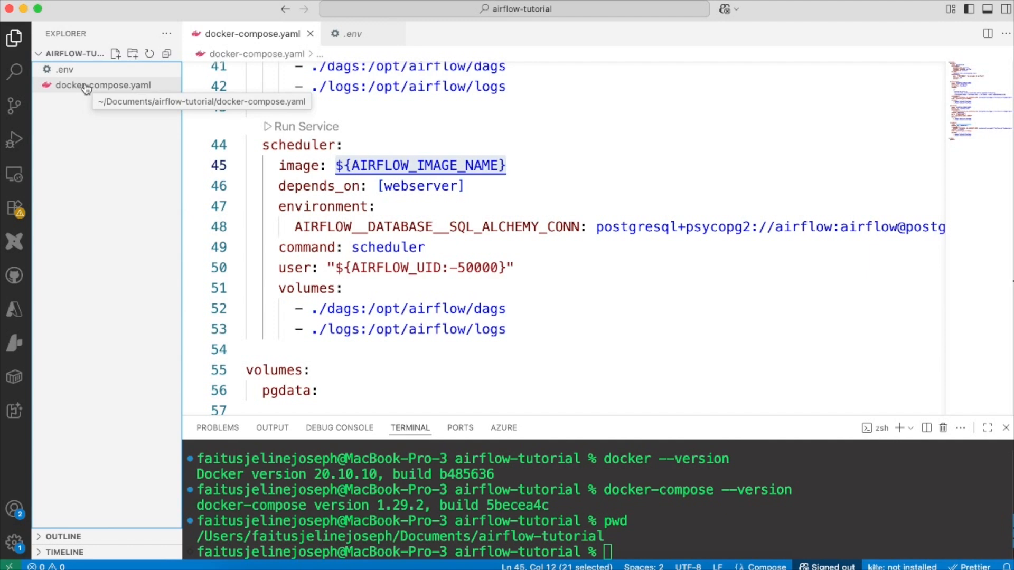
Run docker-compose up -d to launch the Airflow stack, pulling the apache/airflow 2.9.2 image
{"action": "type", "text": "docker-compose up -d"}
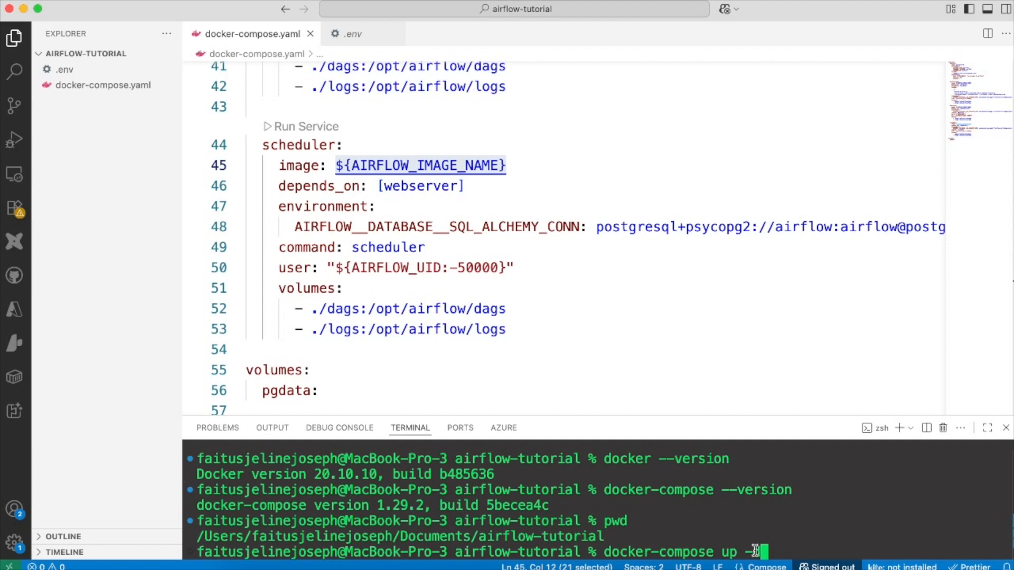
{"action": "type", "text": "d"}
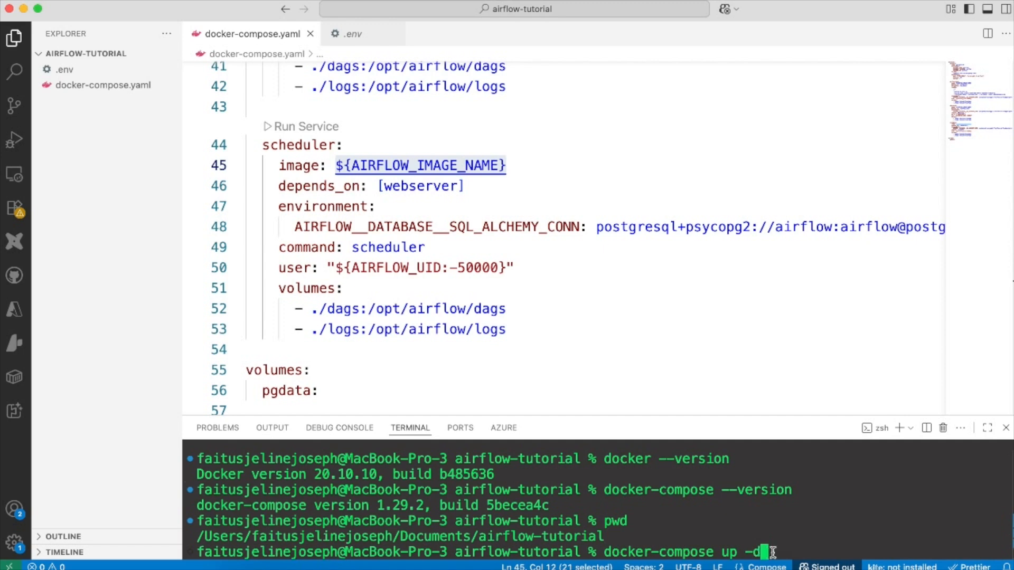
{"action": "key", "text": "Return"}
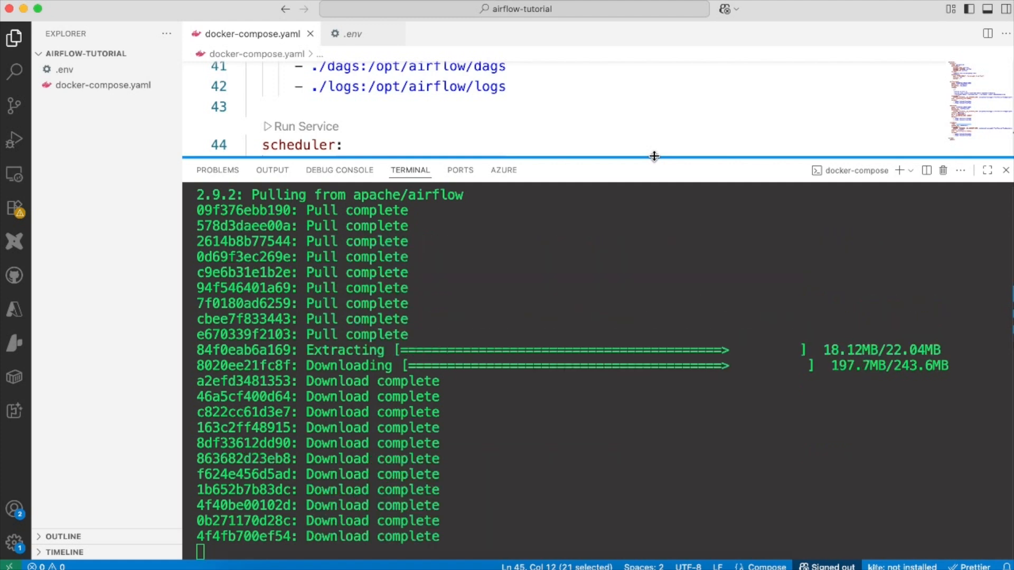
Expand the airflow-tutorial app in Docker Desktop to list its postgres, airflow-init, webserver and scheduler containers
{"action": "left_click", "coordinate": [679, 554]}
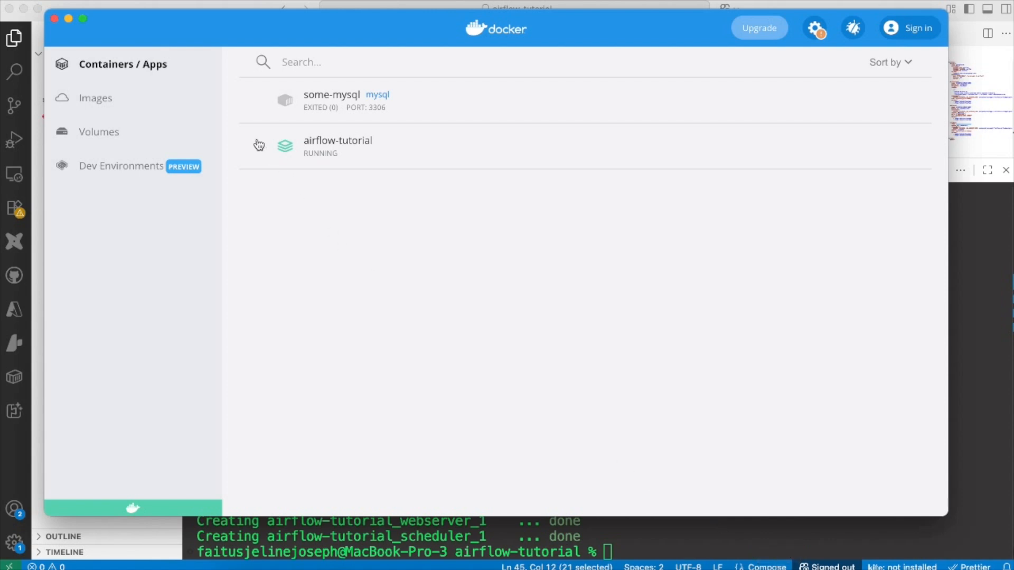
{"action": "left_click", "coordinate": [338, 146]}
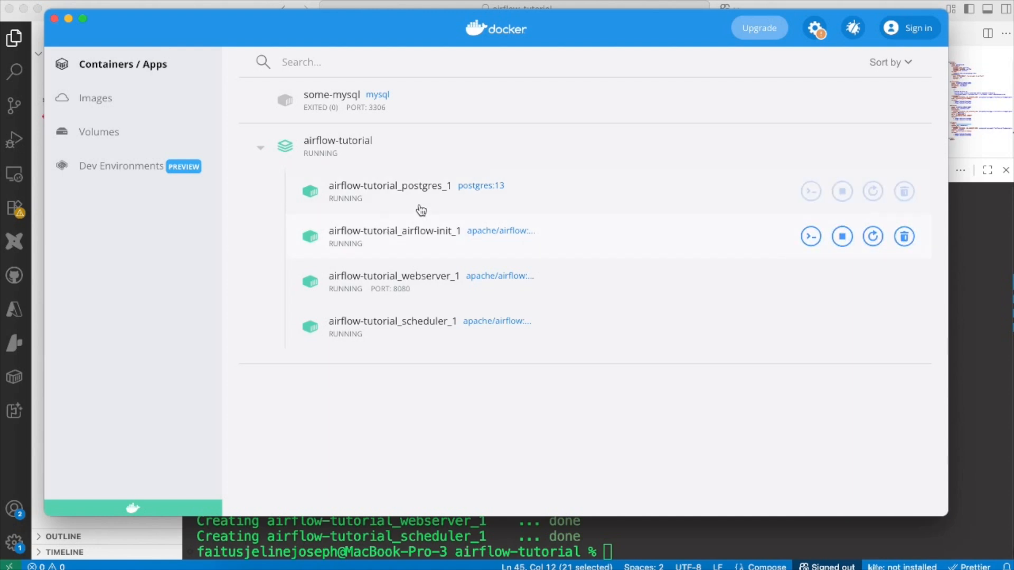
{"action": "mouse_move", "coordinate": [419, 240]}
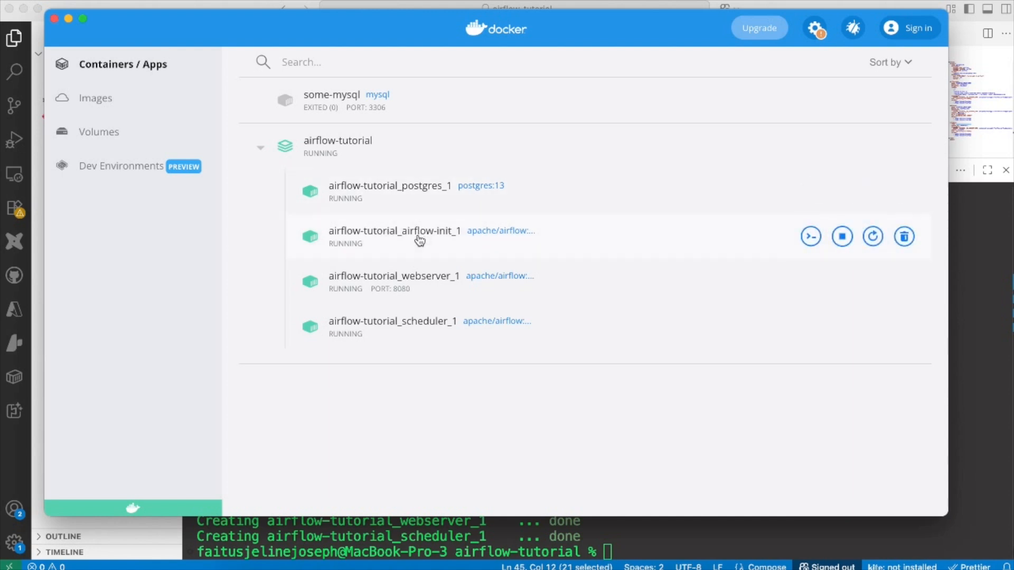
{"action": "mouse_move", "coordinate": [419, 332]}
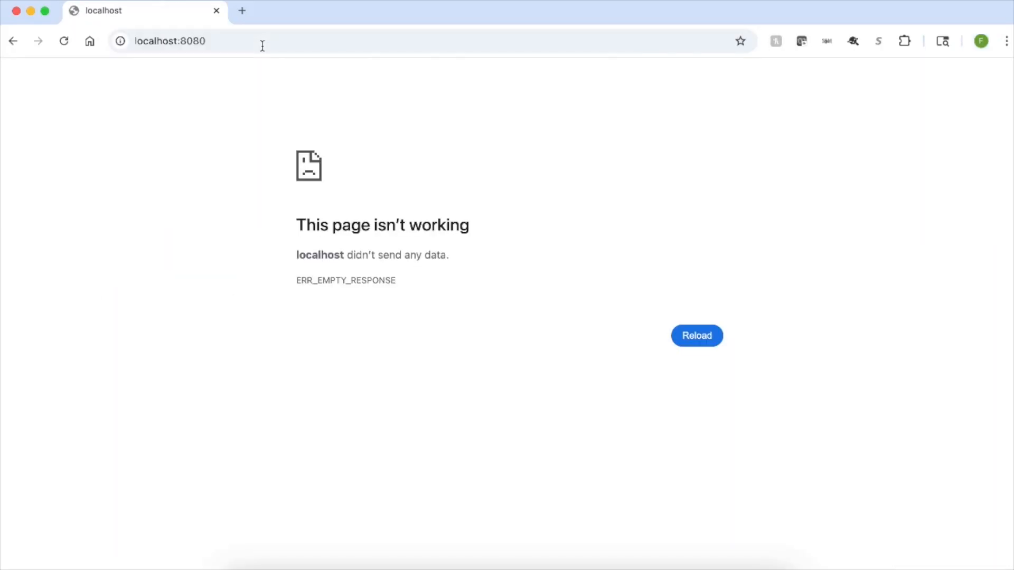
Reload localhost:8080 and enter the username on the Airflow Sign In form
{"action": "left_click", "coordinate": [696, 336]}
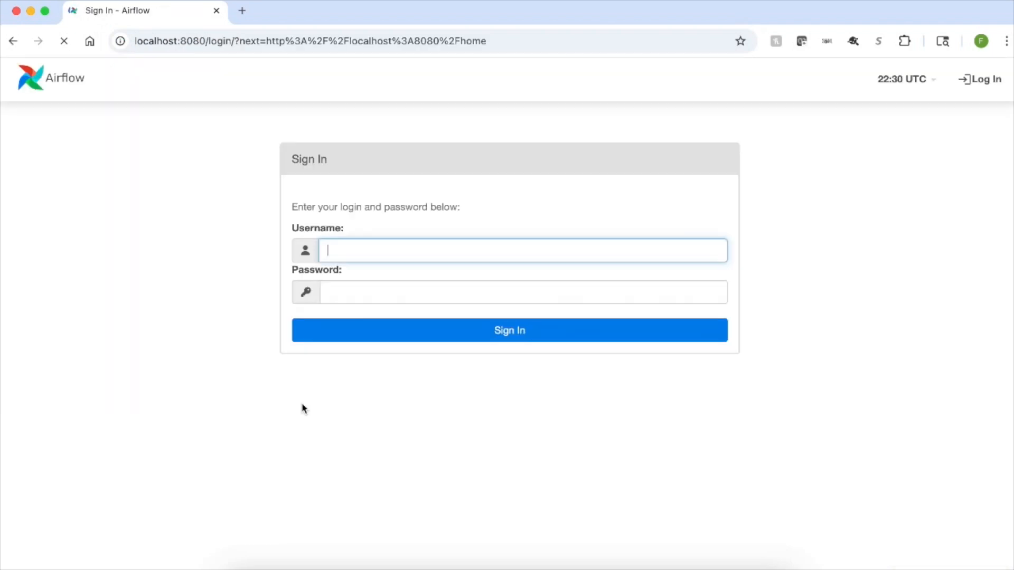
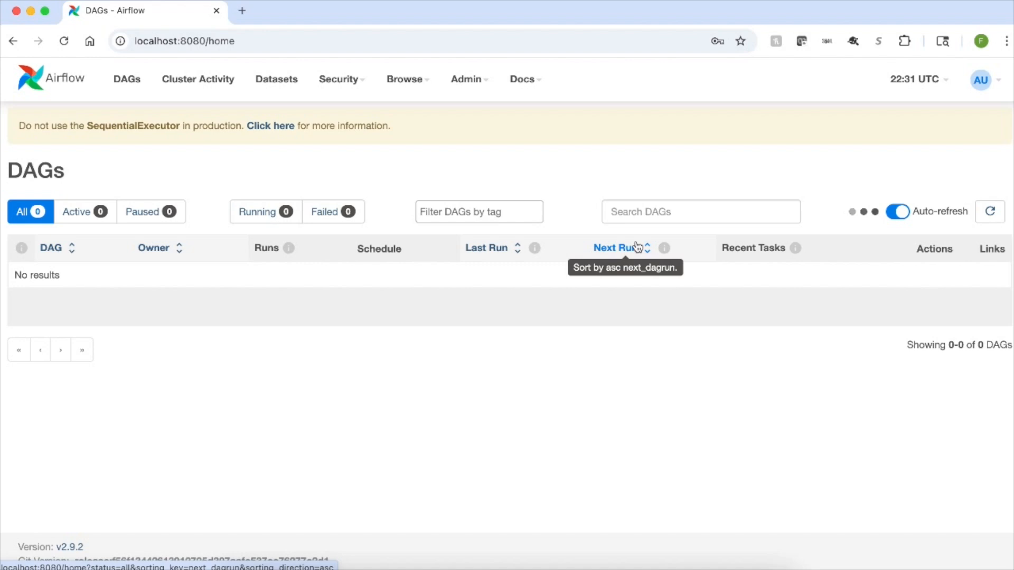
{"action": "mouse_move", "coordinate": [127, 79]}
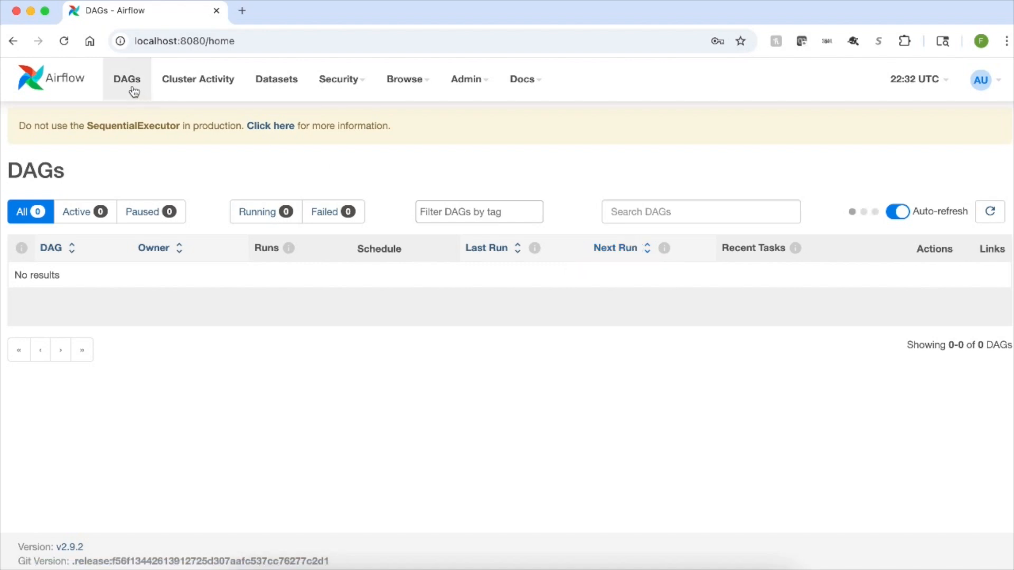
{"action": "mouse_move", "coordinate": [197, 79]}
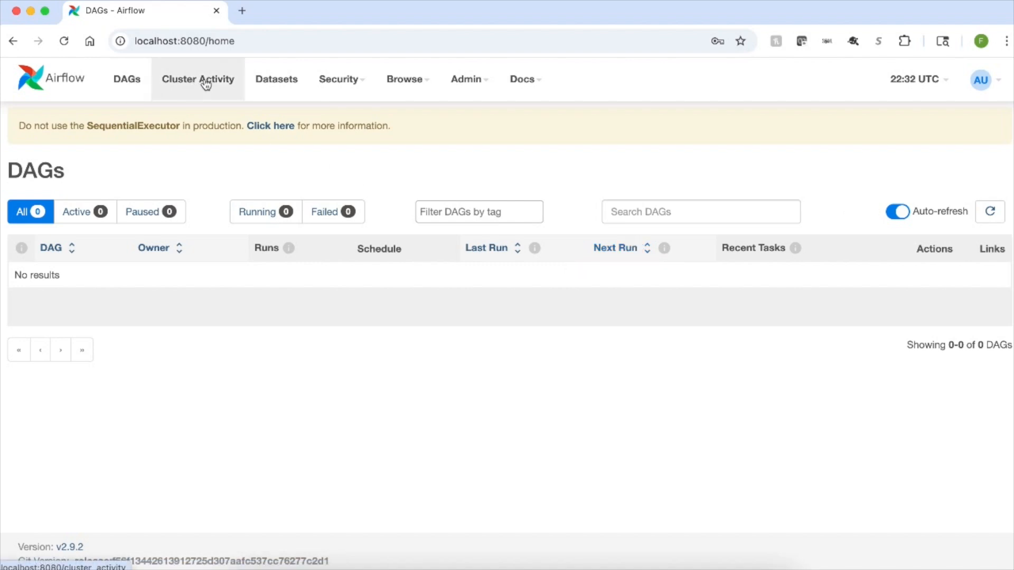
{"action": "left_click", "coordinate": [404, 79]}
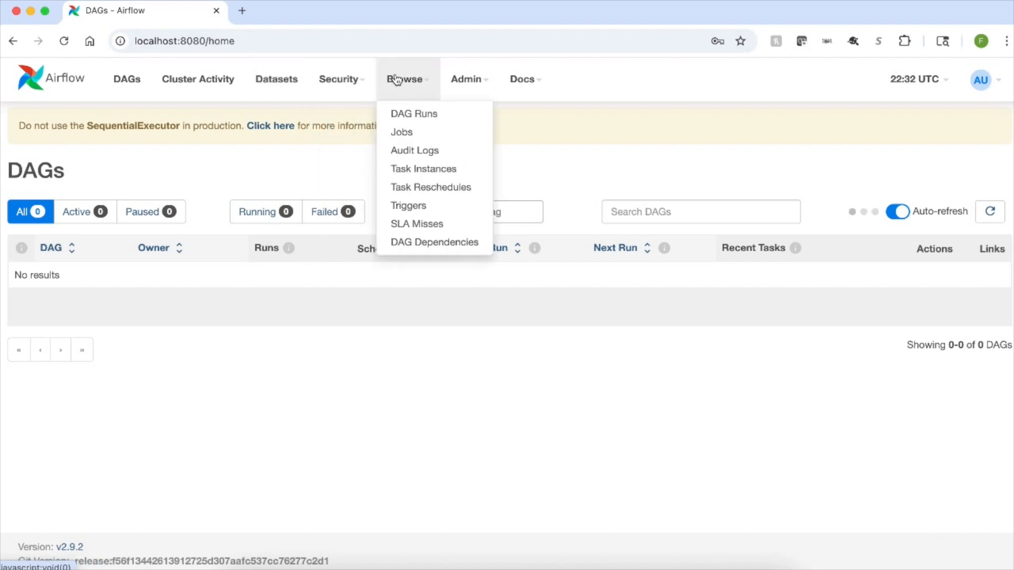
{"action": "left_click", "coordinate": [523, 79]}
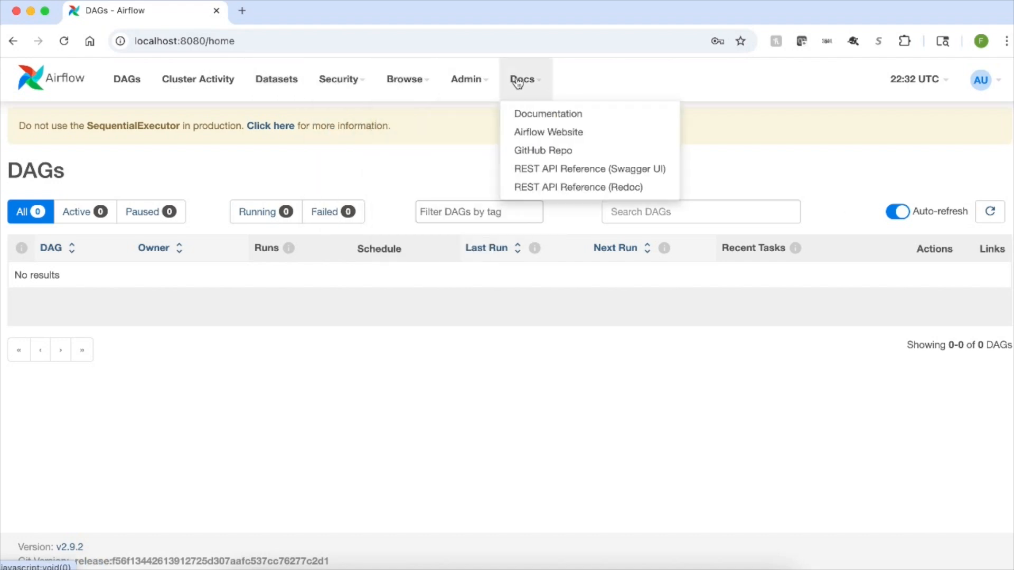
{"action": "left_click", "coordinate": [126, 79]}
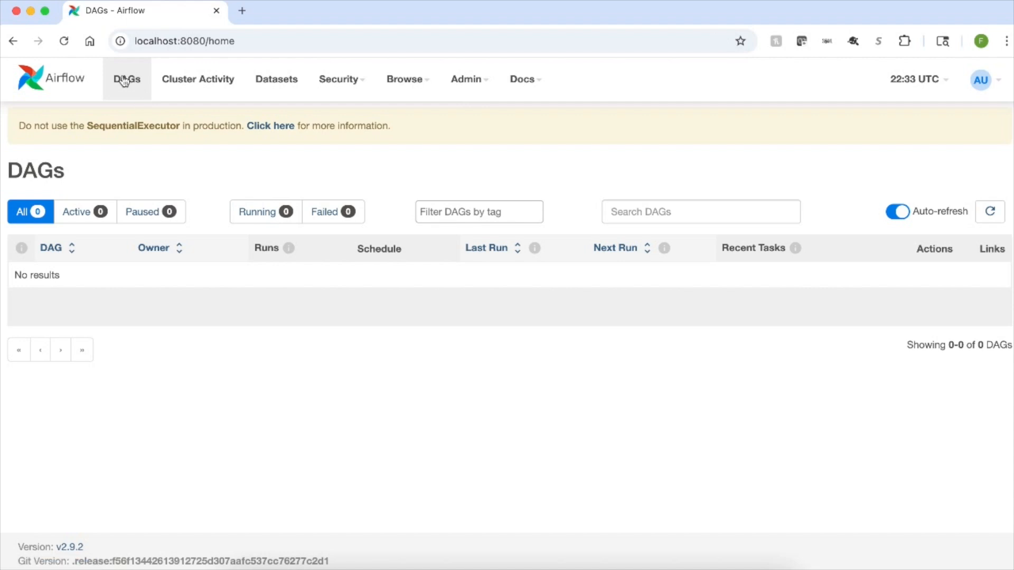
{"action": "mouse_move", "coordinate": [182, 273]}
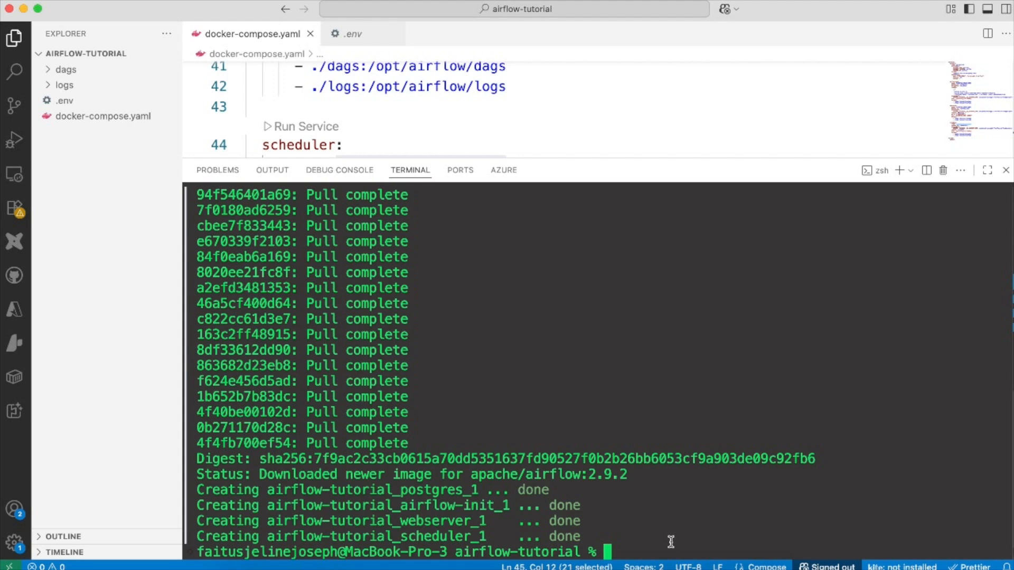
Run docker-compose down to remove the containers and network, bringing Docker Desktop forward
{"action": "type", "text": "docker-compose up -d"}
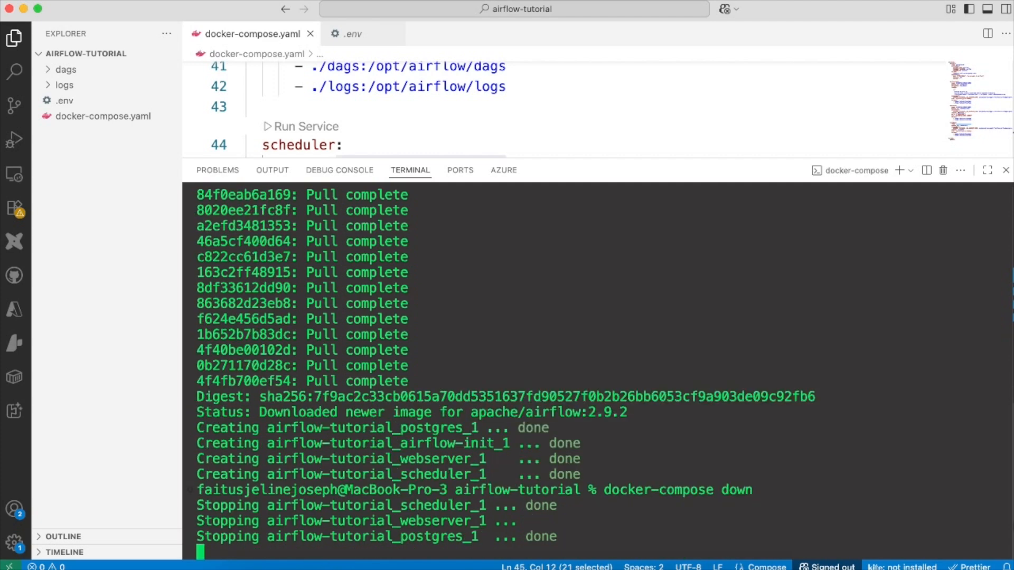
{"action": "mouse_move", "coordinate": [462, 501]}
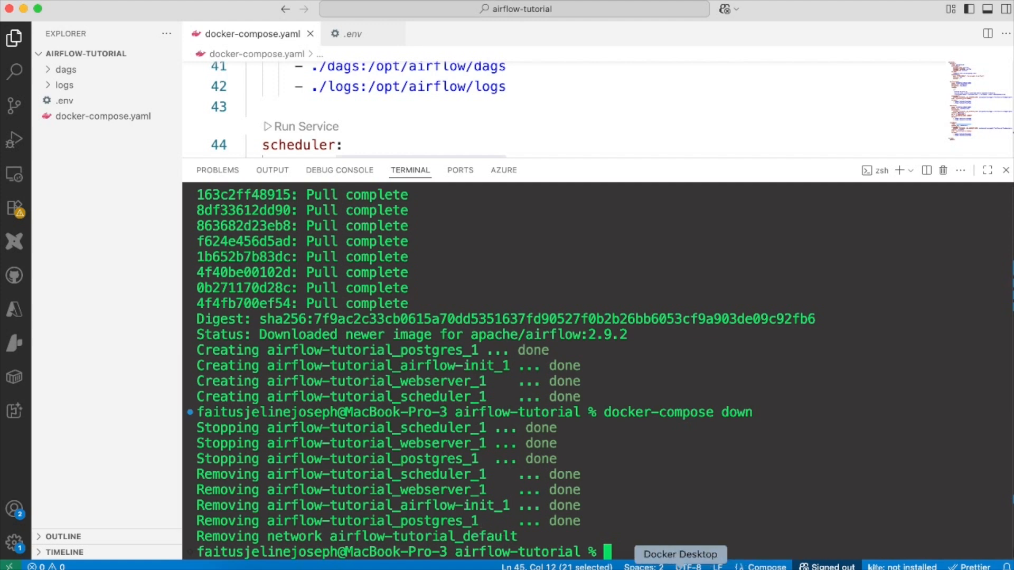
{"action": "left_click", "coordinate": [679, 555]}
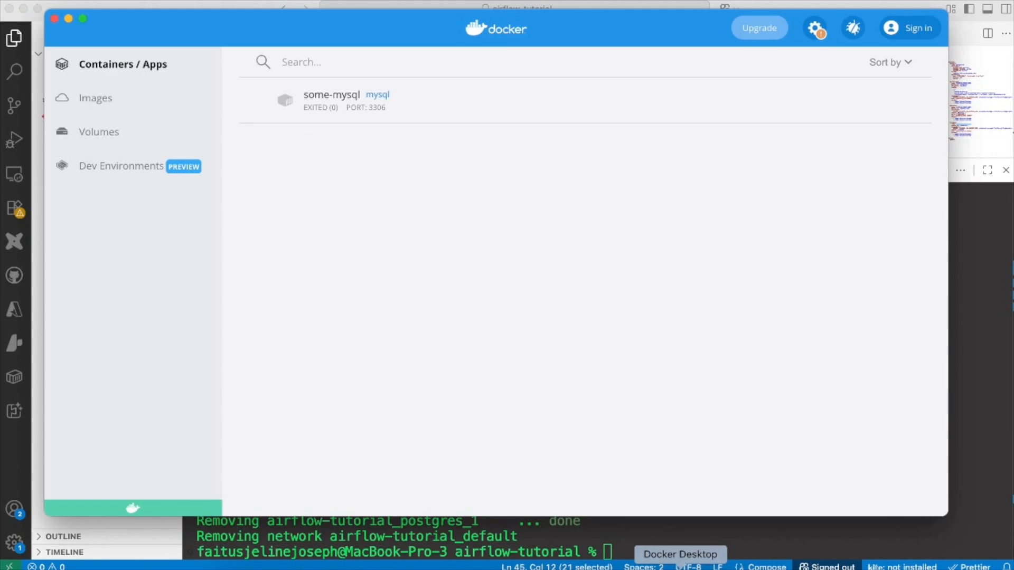
{"action": "mouse_move", "coordinate": [572, 349]}
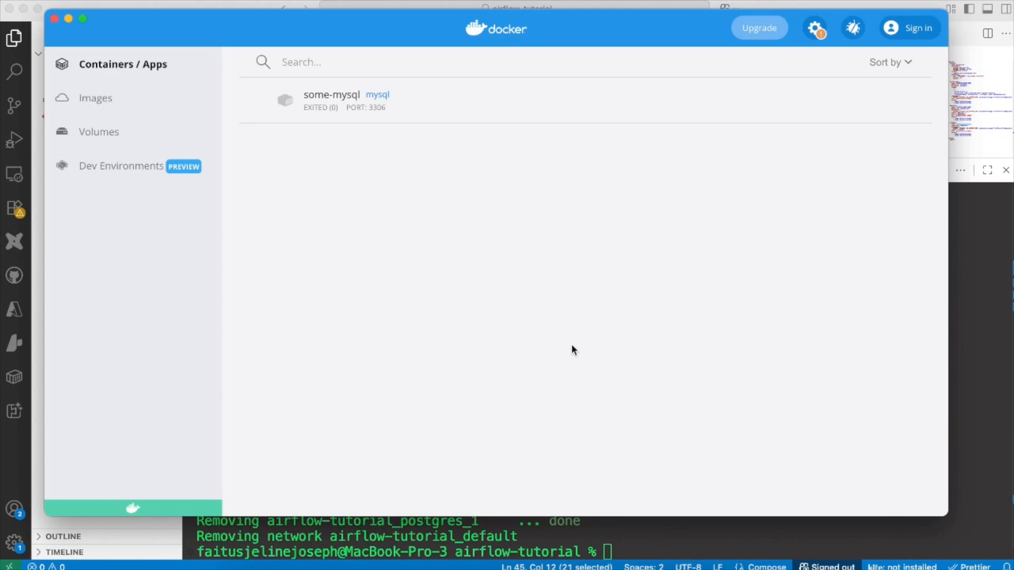
{"action": "mouse_move", "coordinate": [469, 398]}
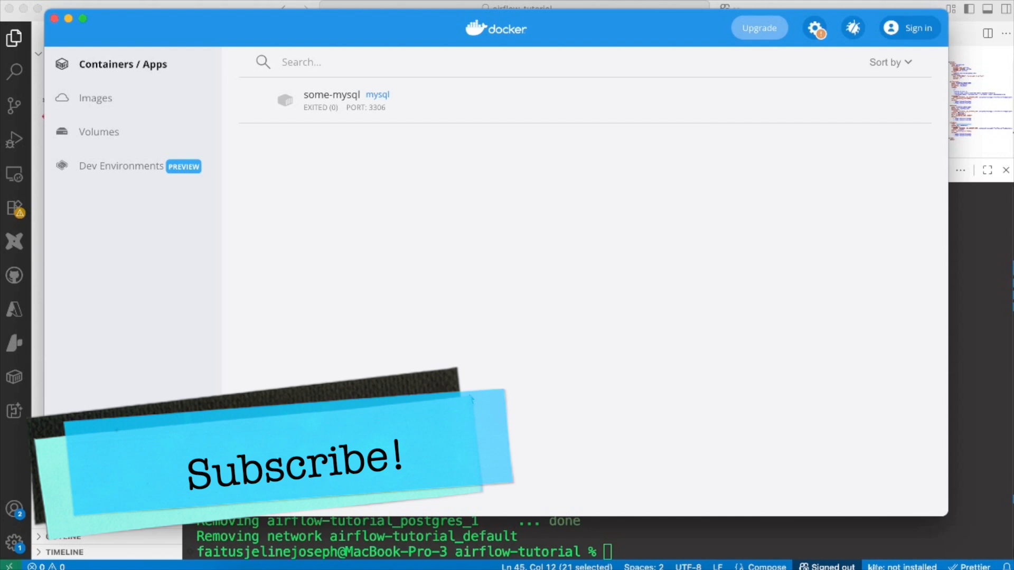
{"action": "mouse_move", "coordinate": [469, 398]}
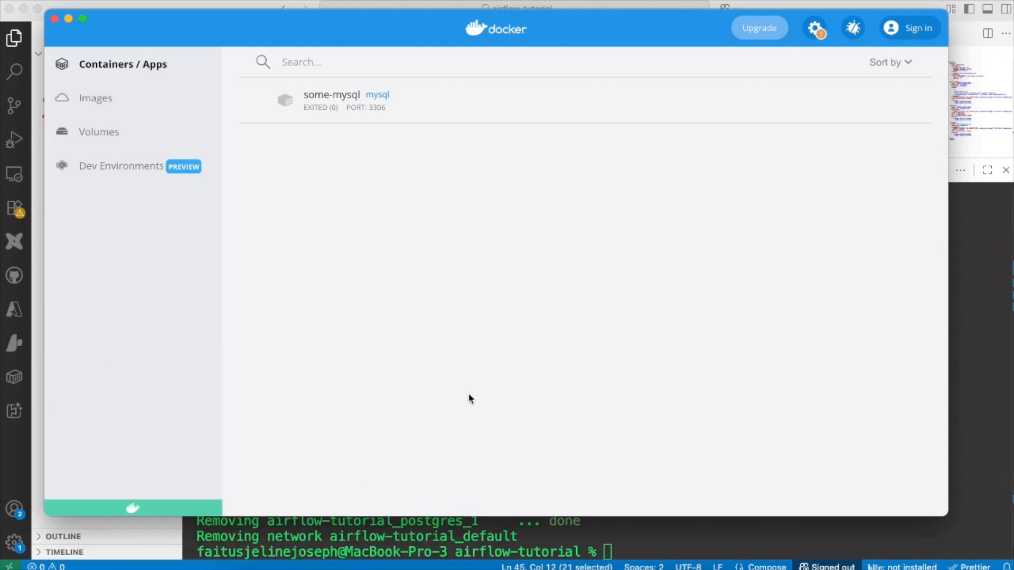